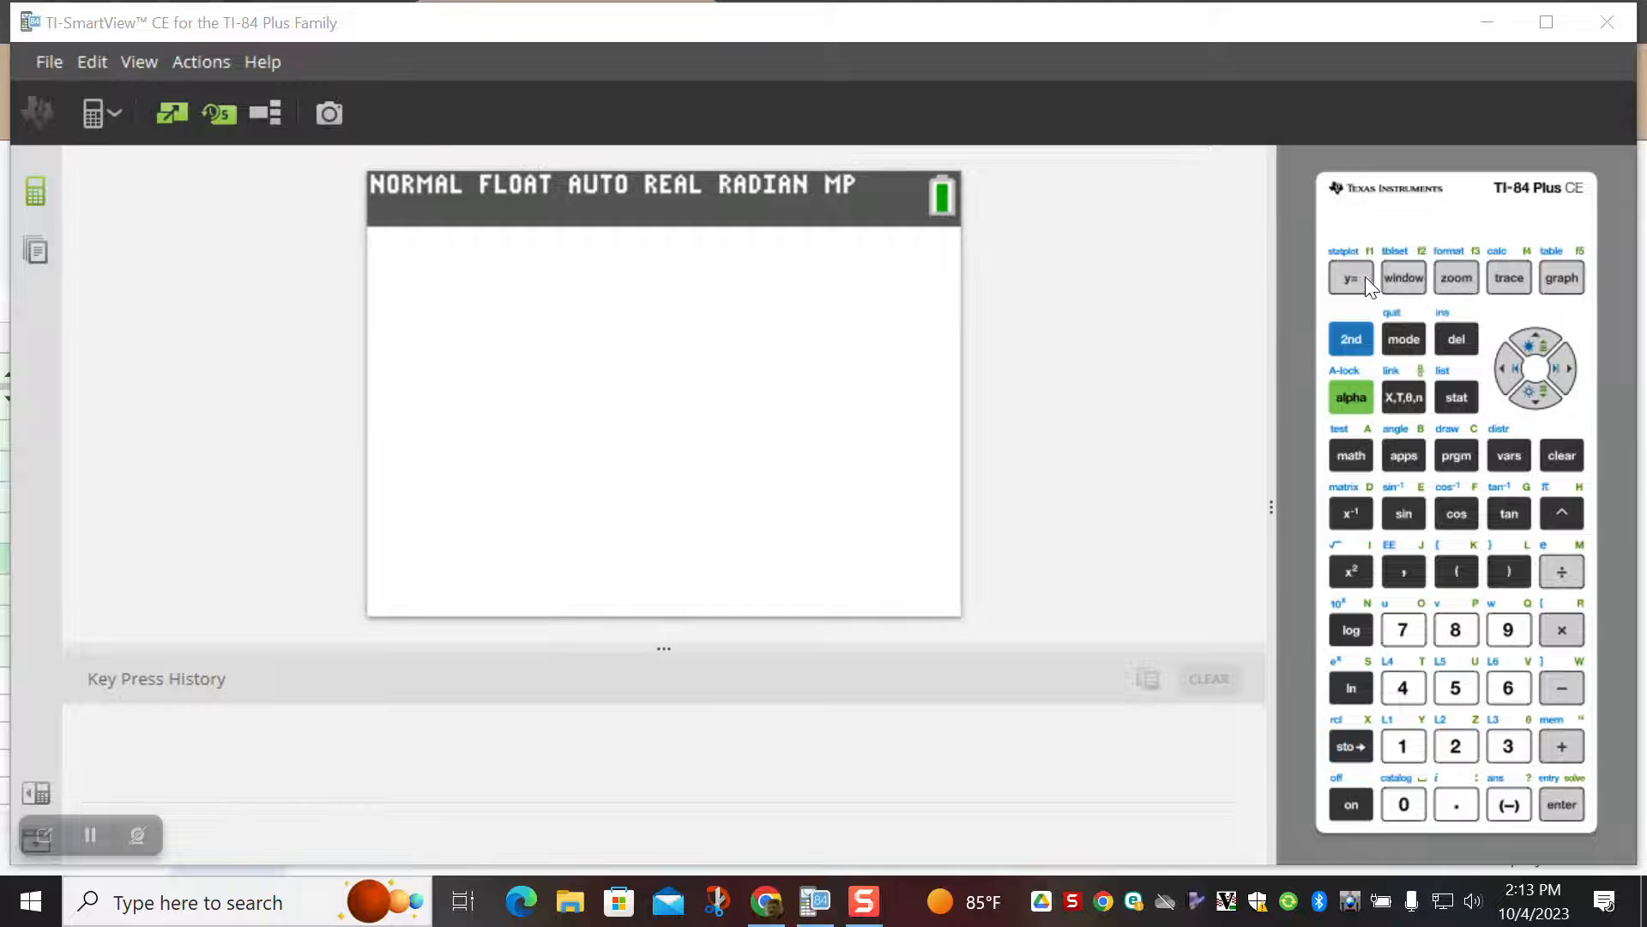
- Show the Y= editor with Y1 = (X²−3X+2)/(2X²−7X+3)
left_click(1350, 278)
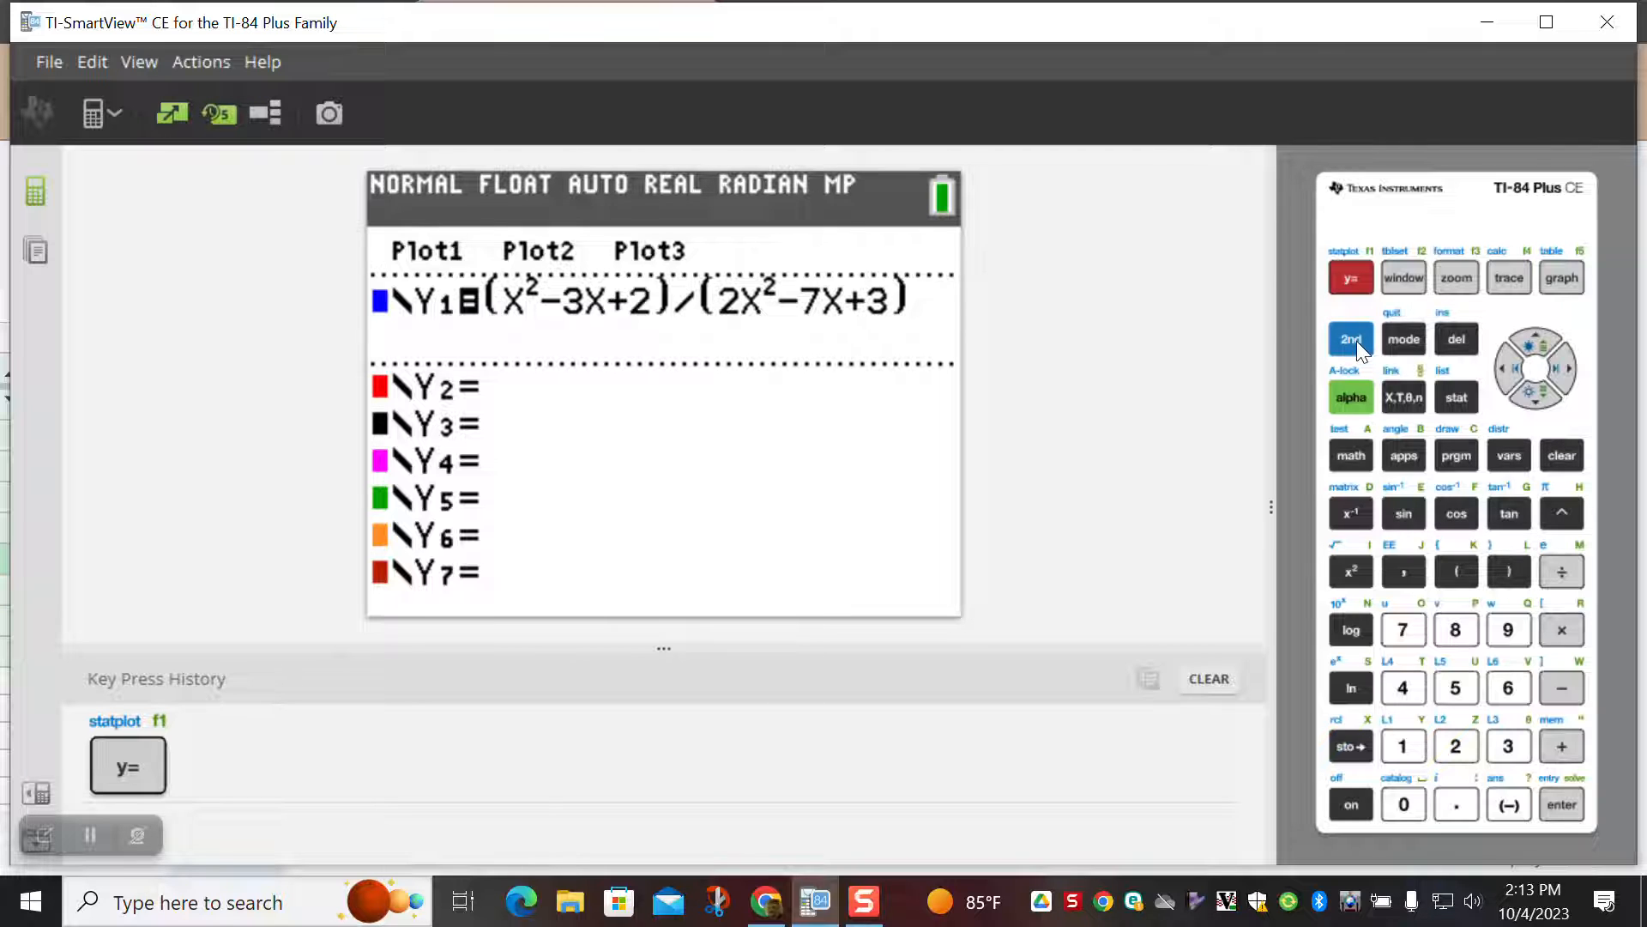
- Quit to the home screen and bring up the VARS menu
left_click(1350, 338)
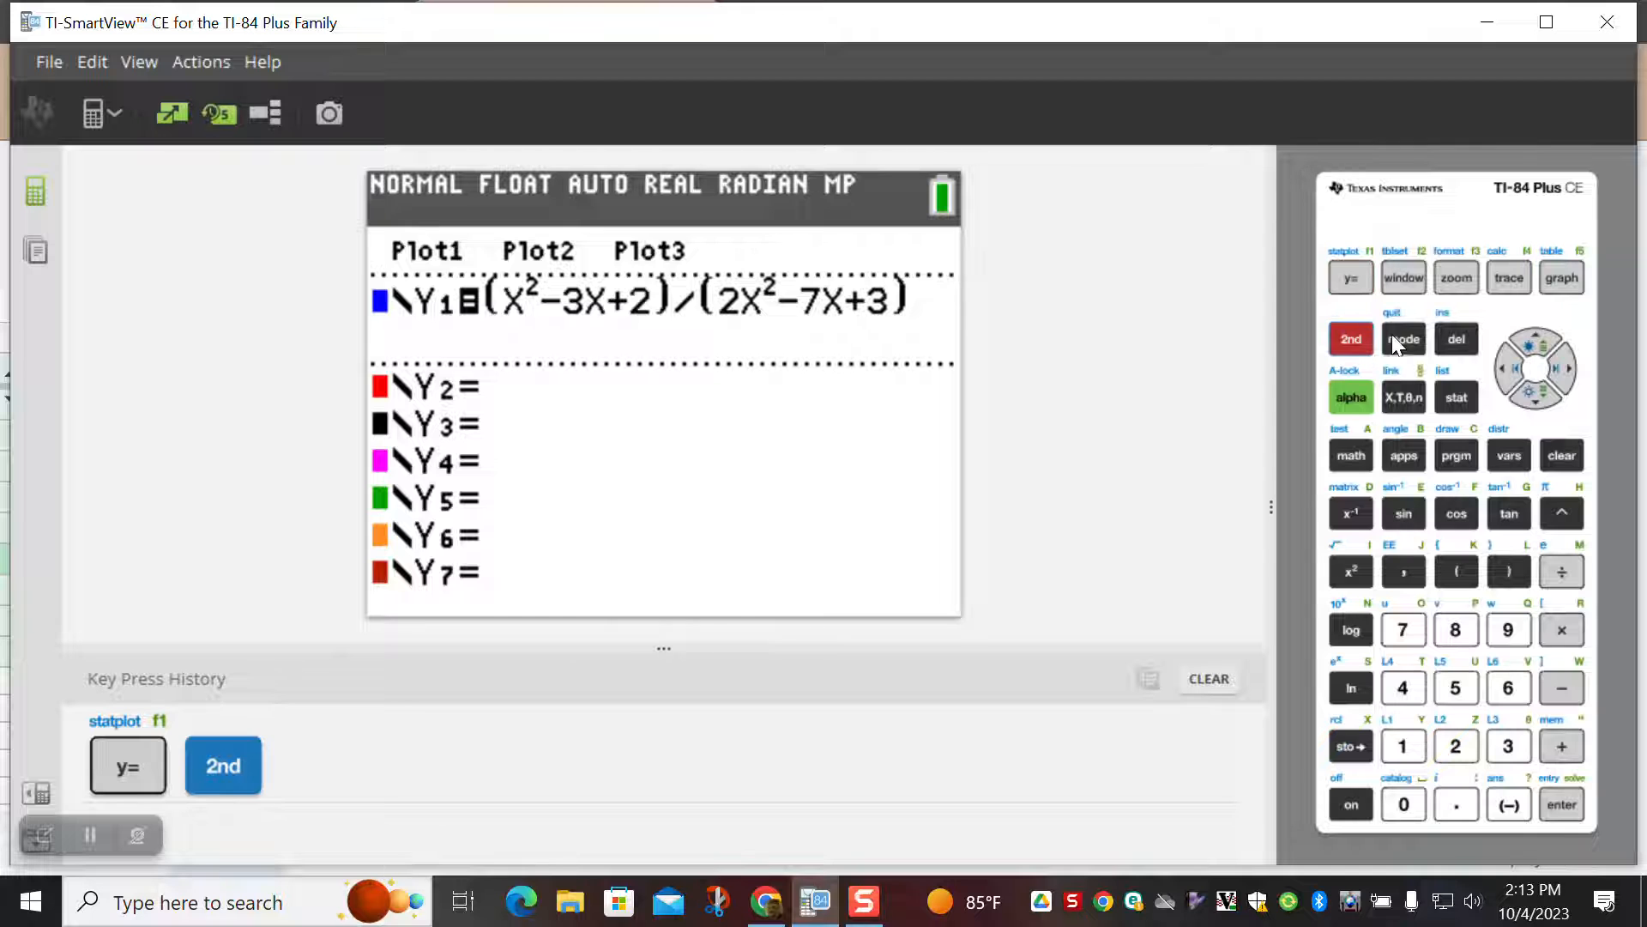
left_click(1403, 338)
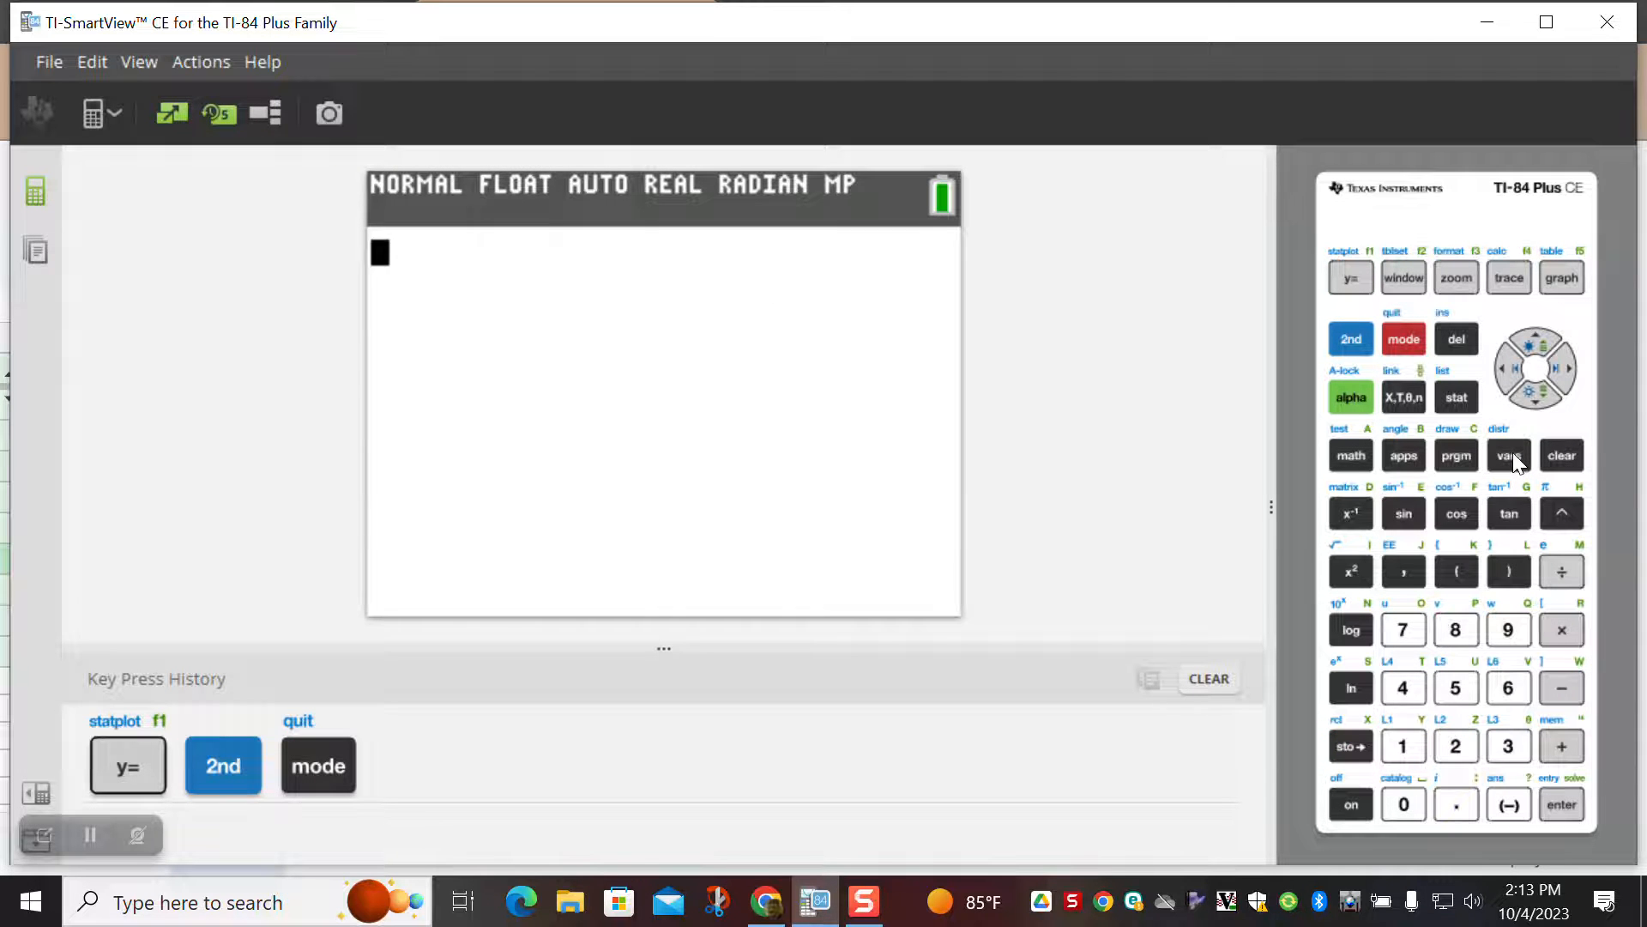
left_click(1508, 454)
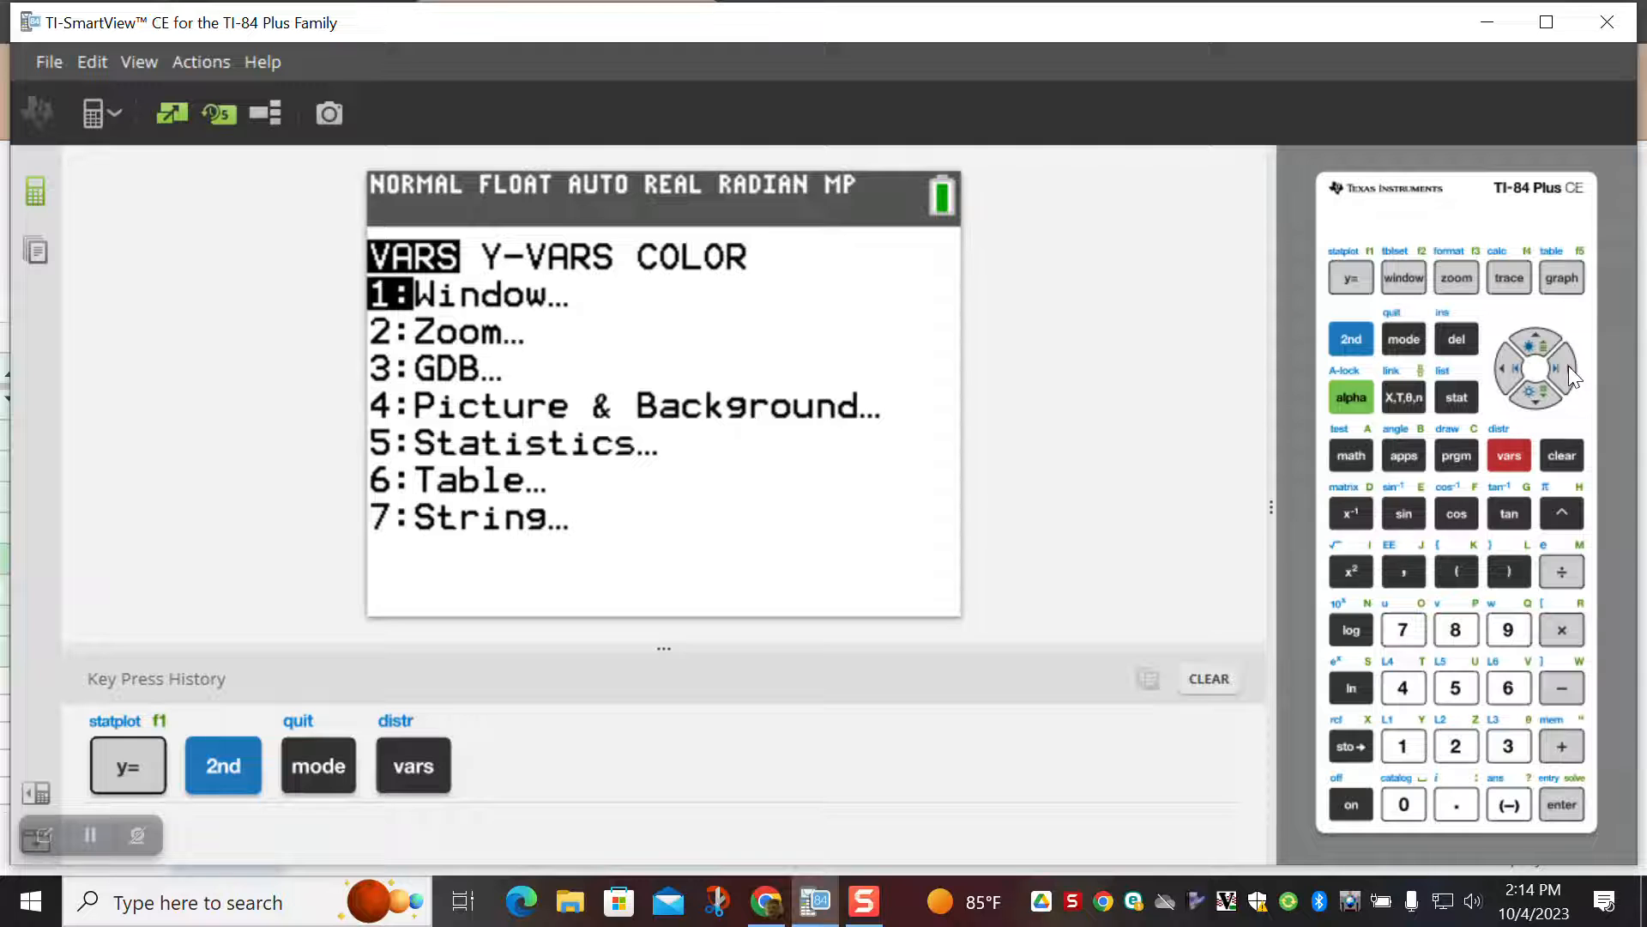
- Insert Y1 from the Y-VARS Function list and evaluate it at 6
left_click(1566, 367)
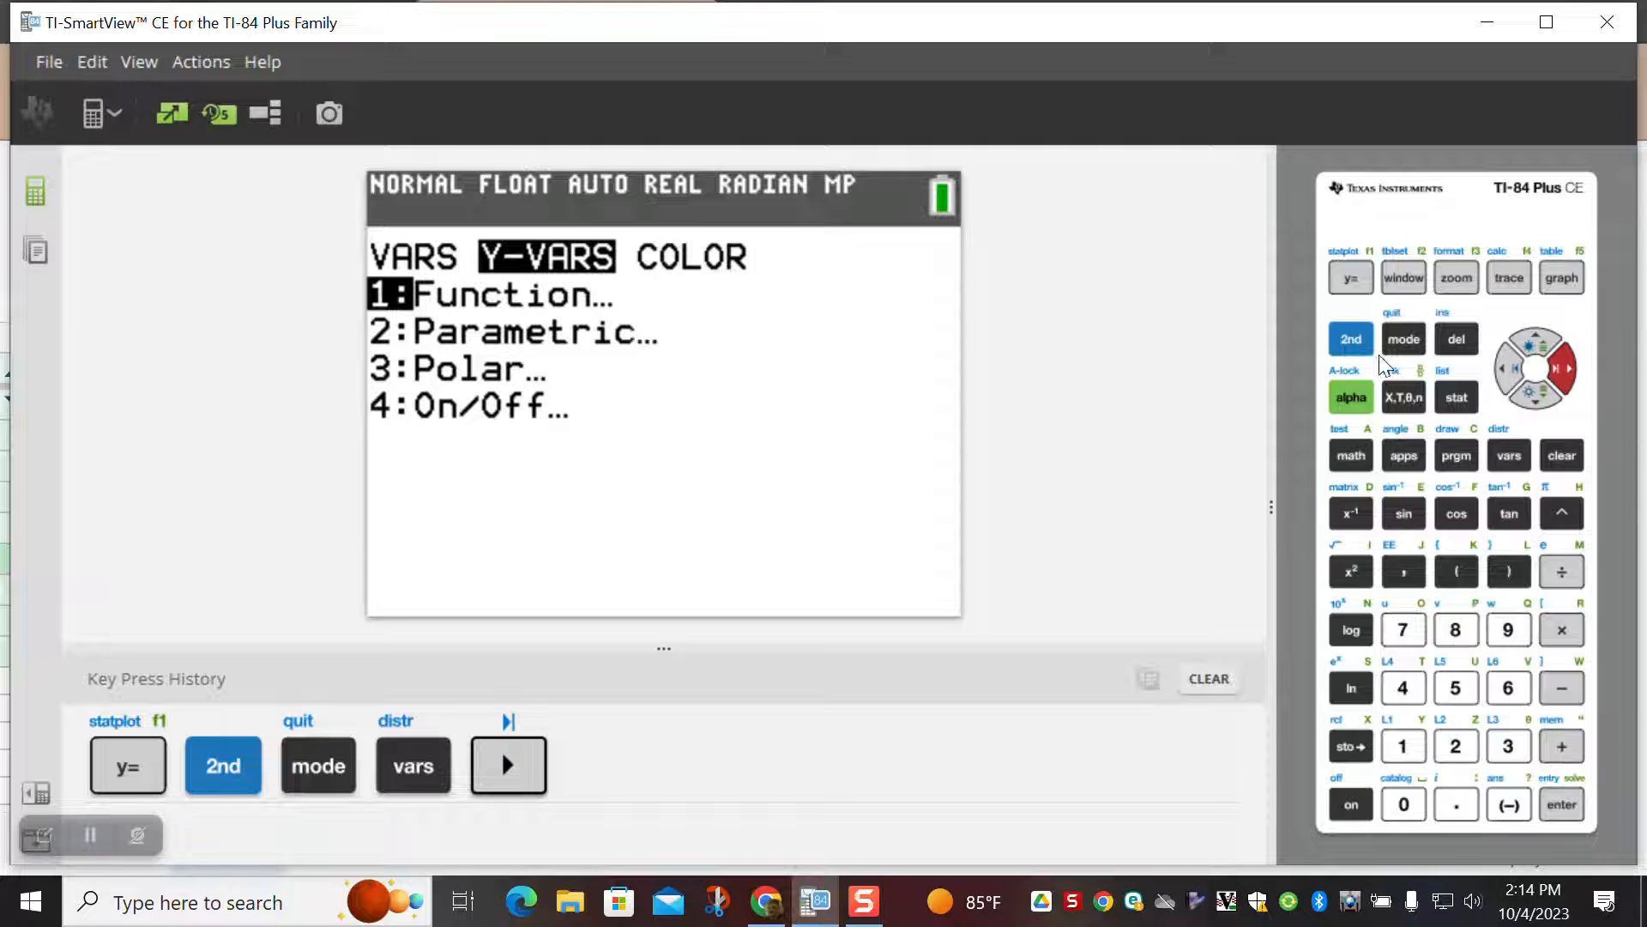
left_click(1404, 338)
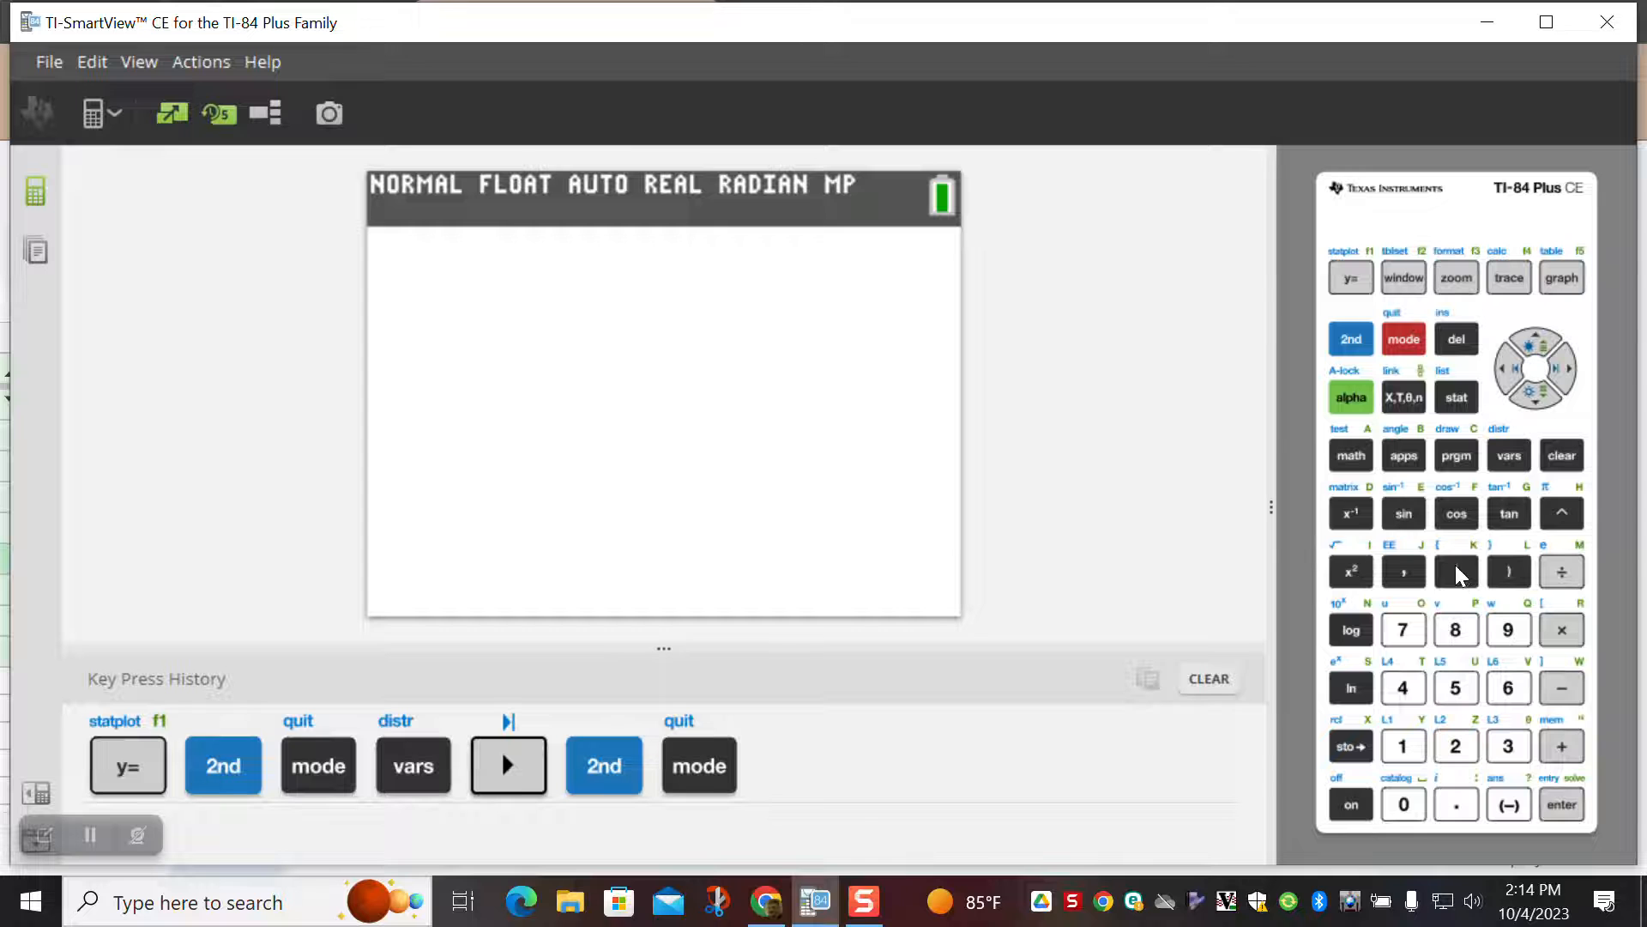
left_click(1508, 455)
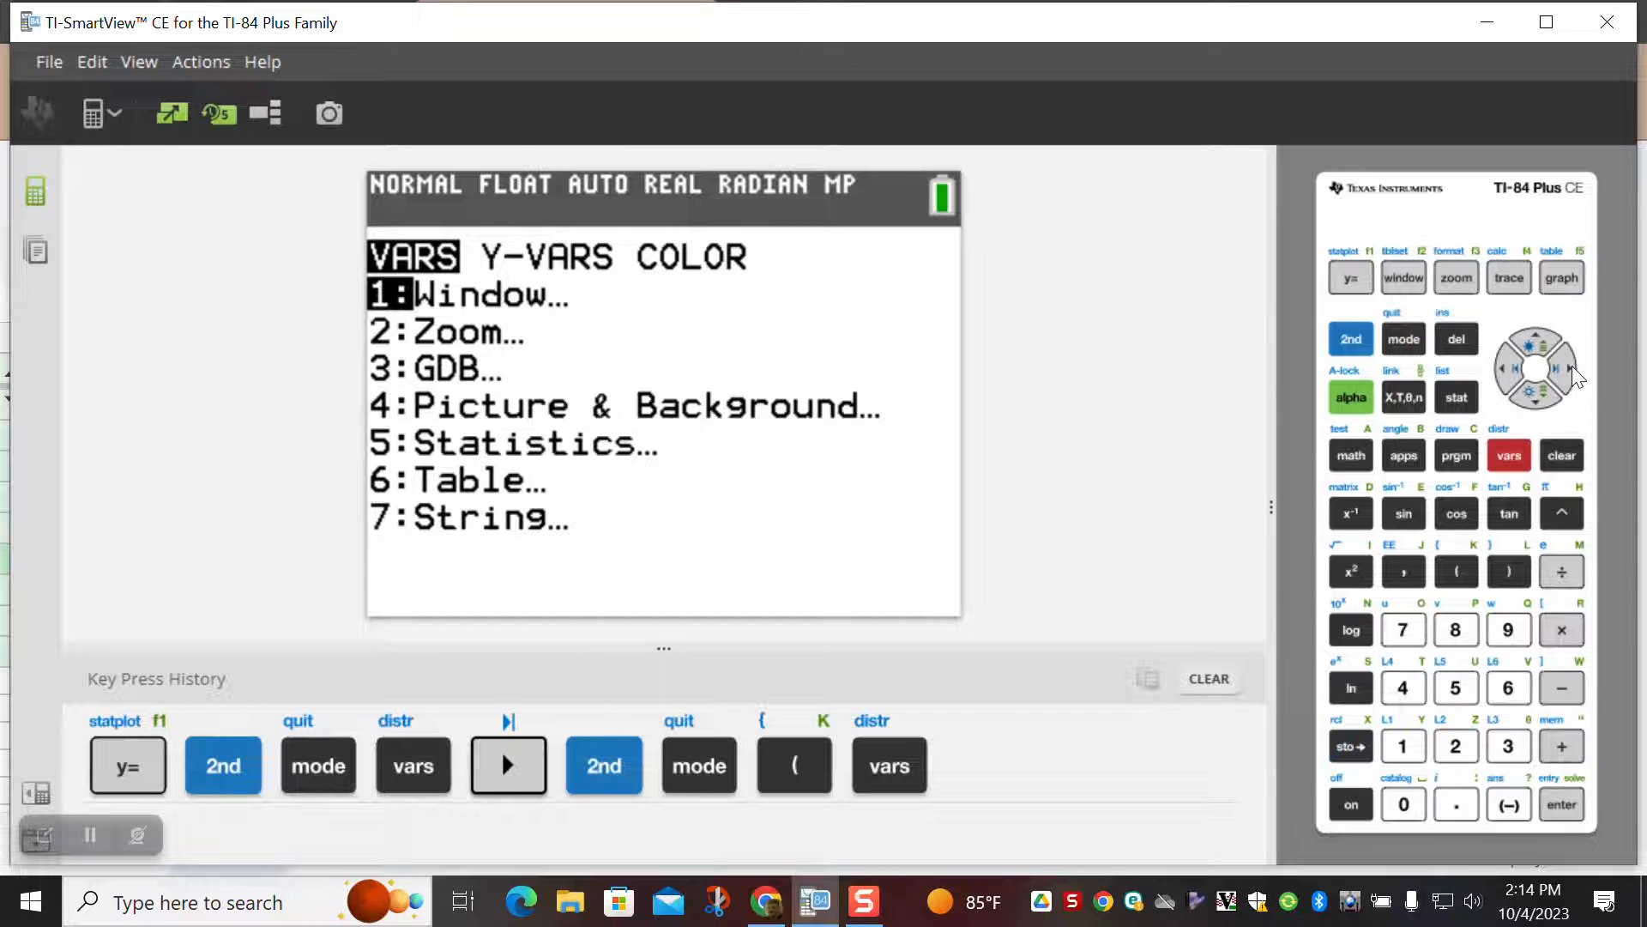
left_click(1561, 803)
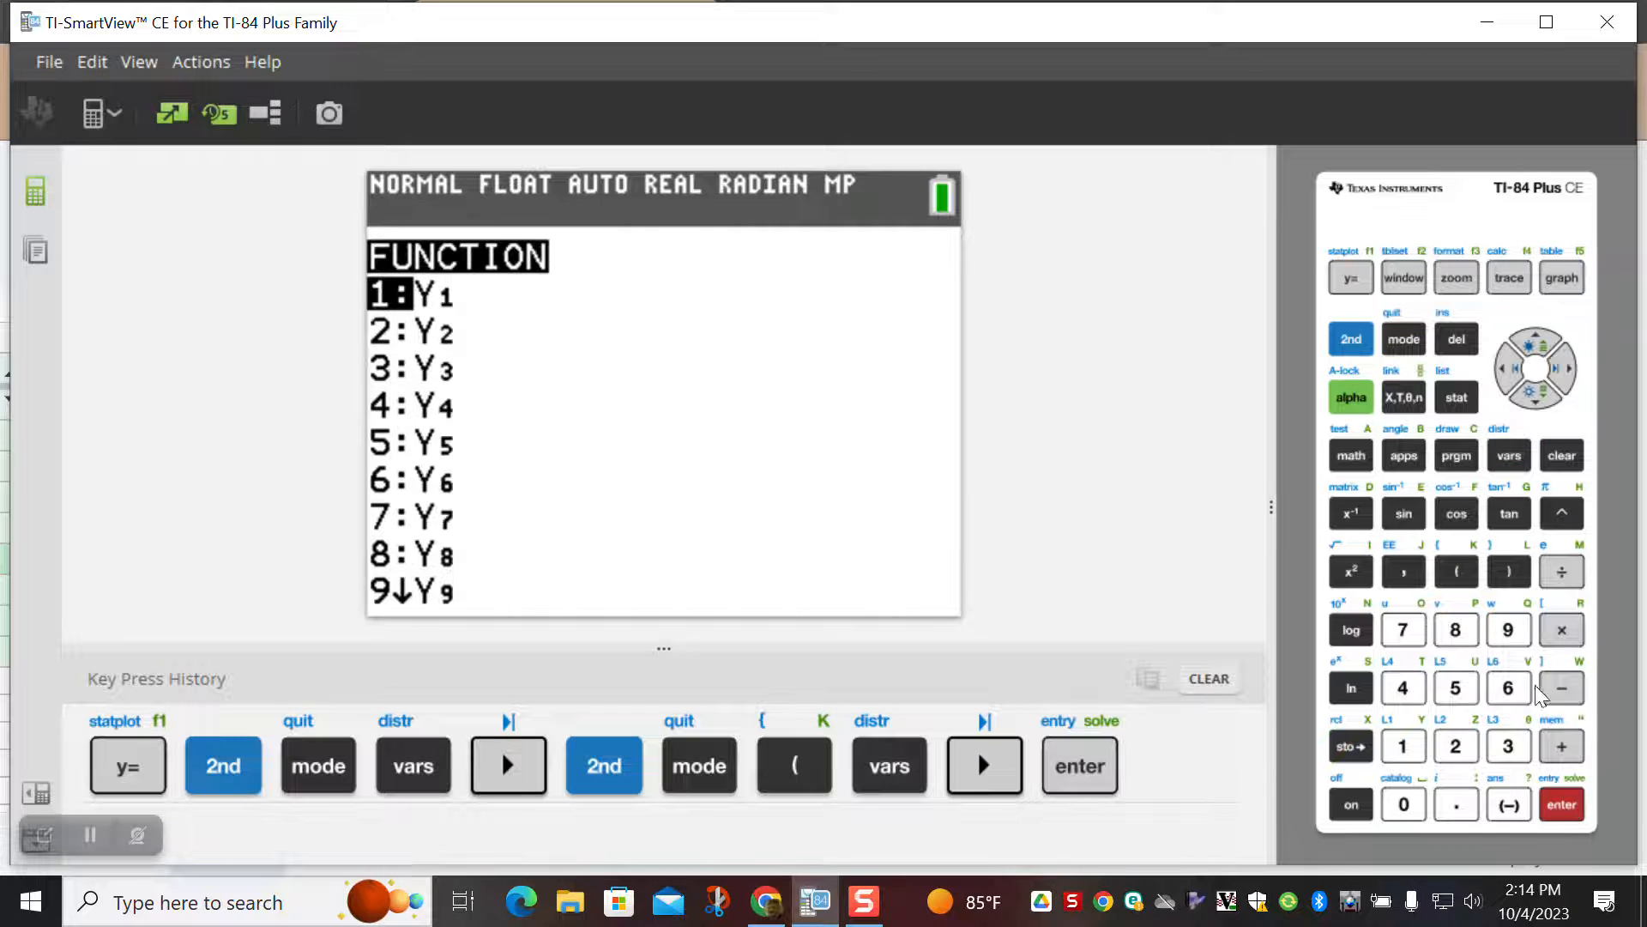
left_click(1079, 765)
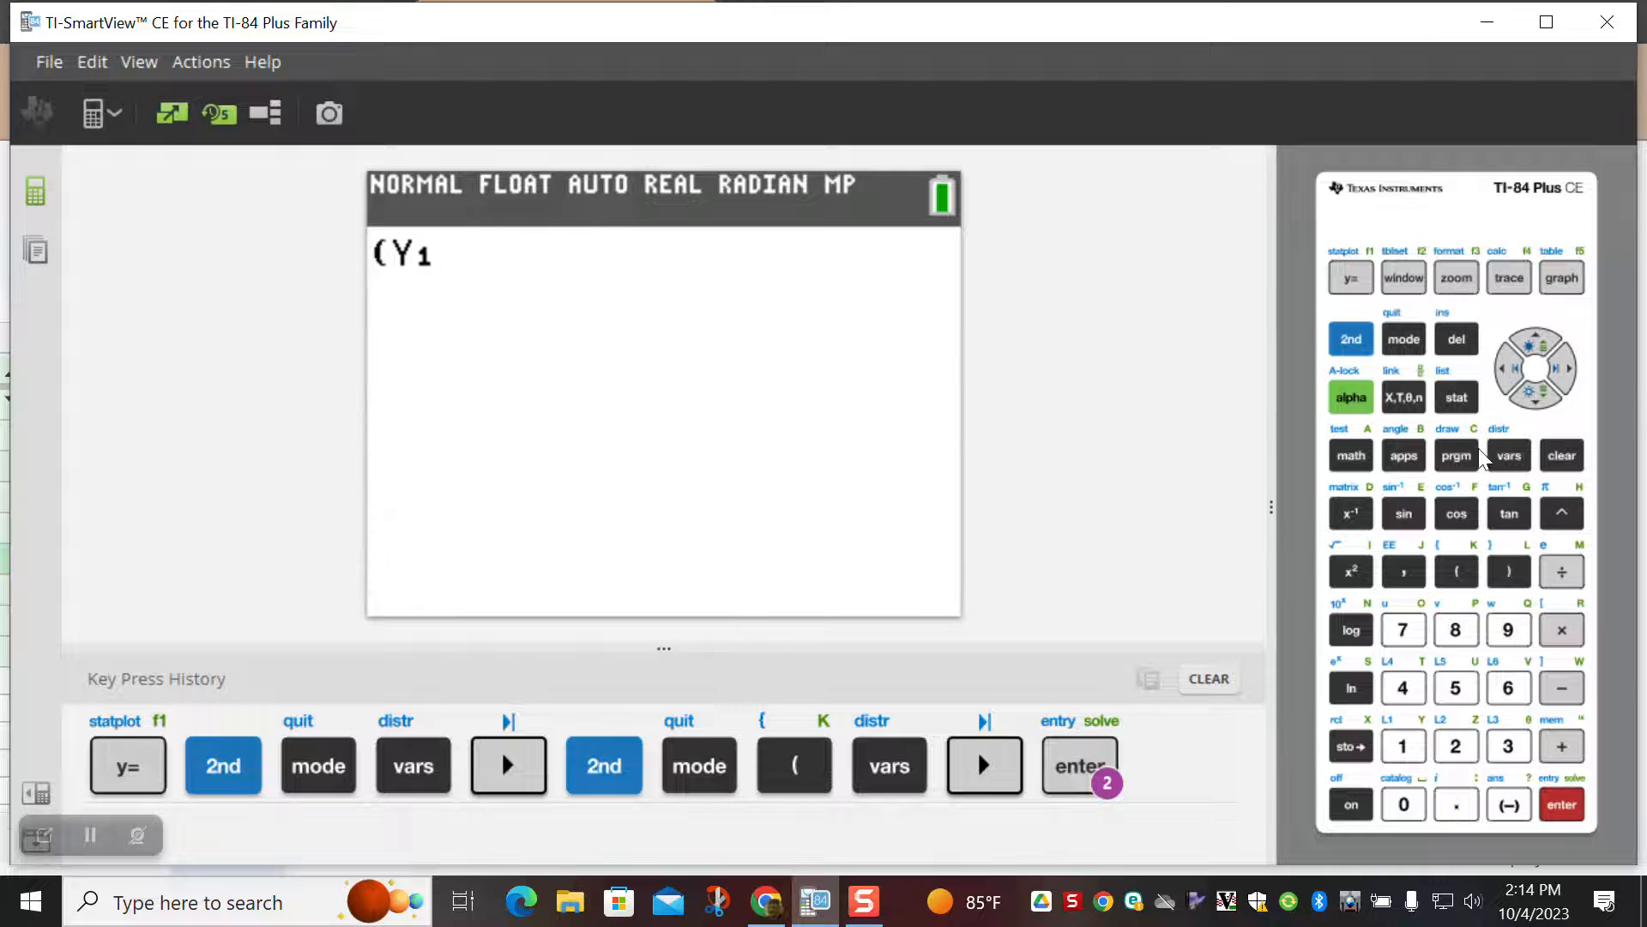
left_click(1508, 570)
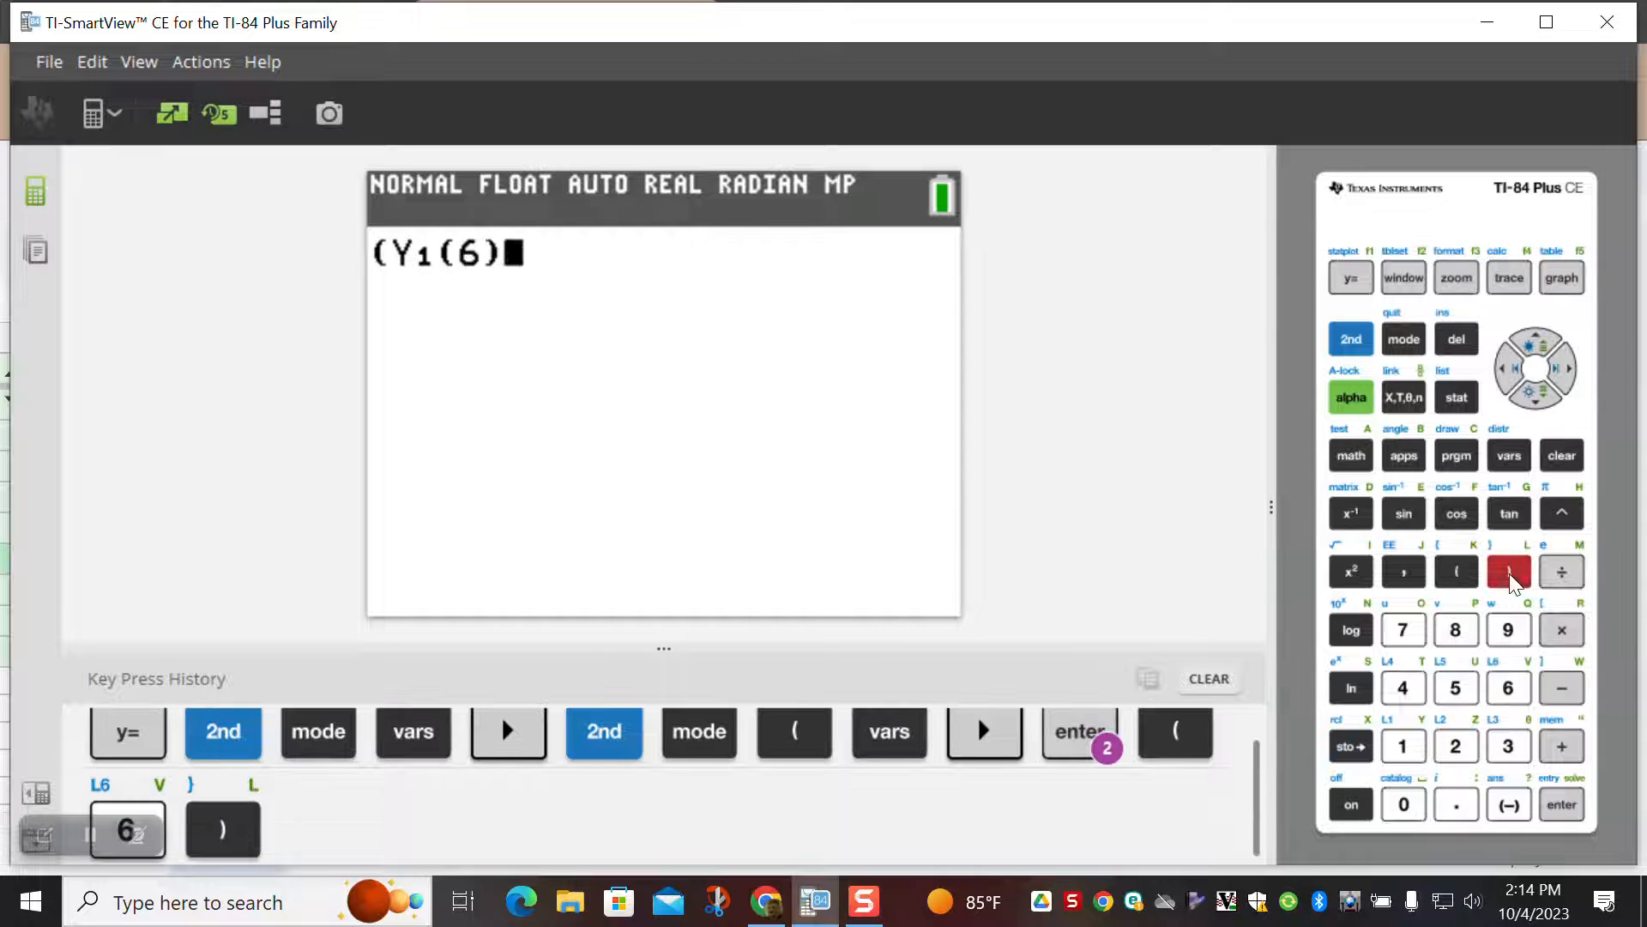
- Subtract Y1(4), close the numerator as (Y1(6)−Y1(4)) and divide
left_click(1508, 455)
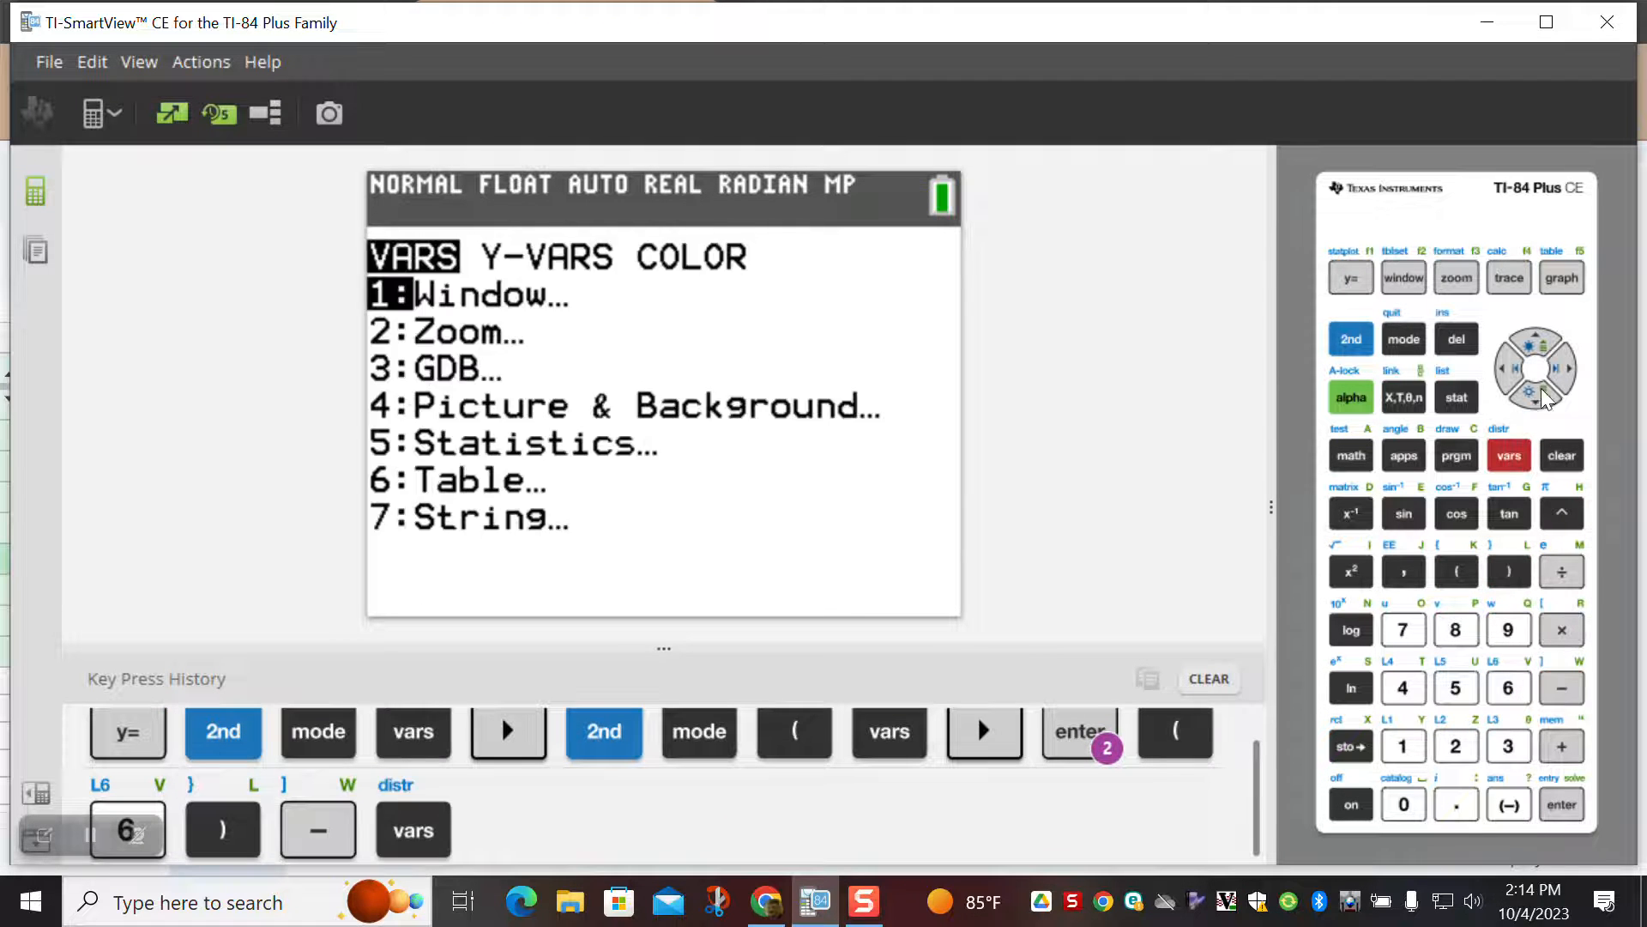
left_click(1561, 803)
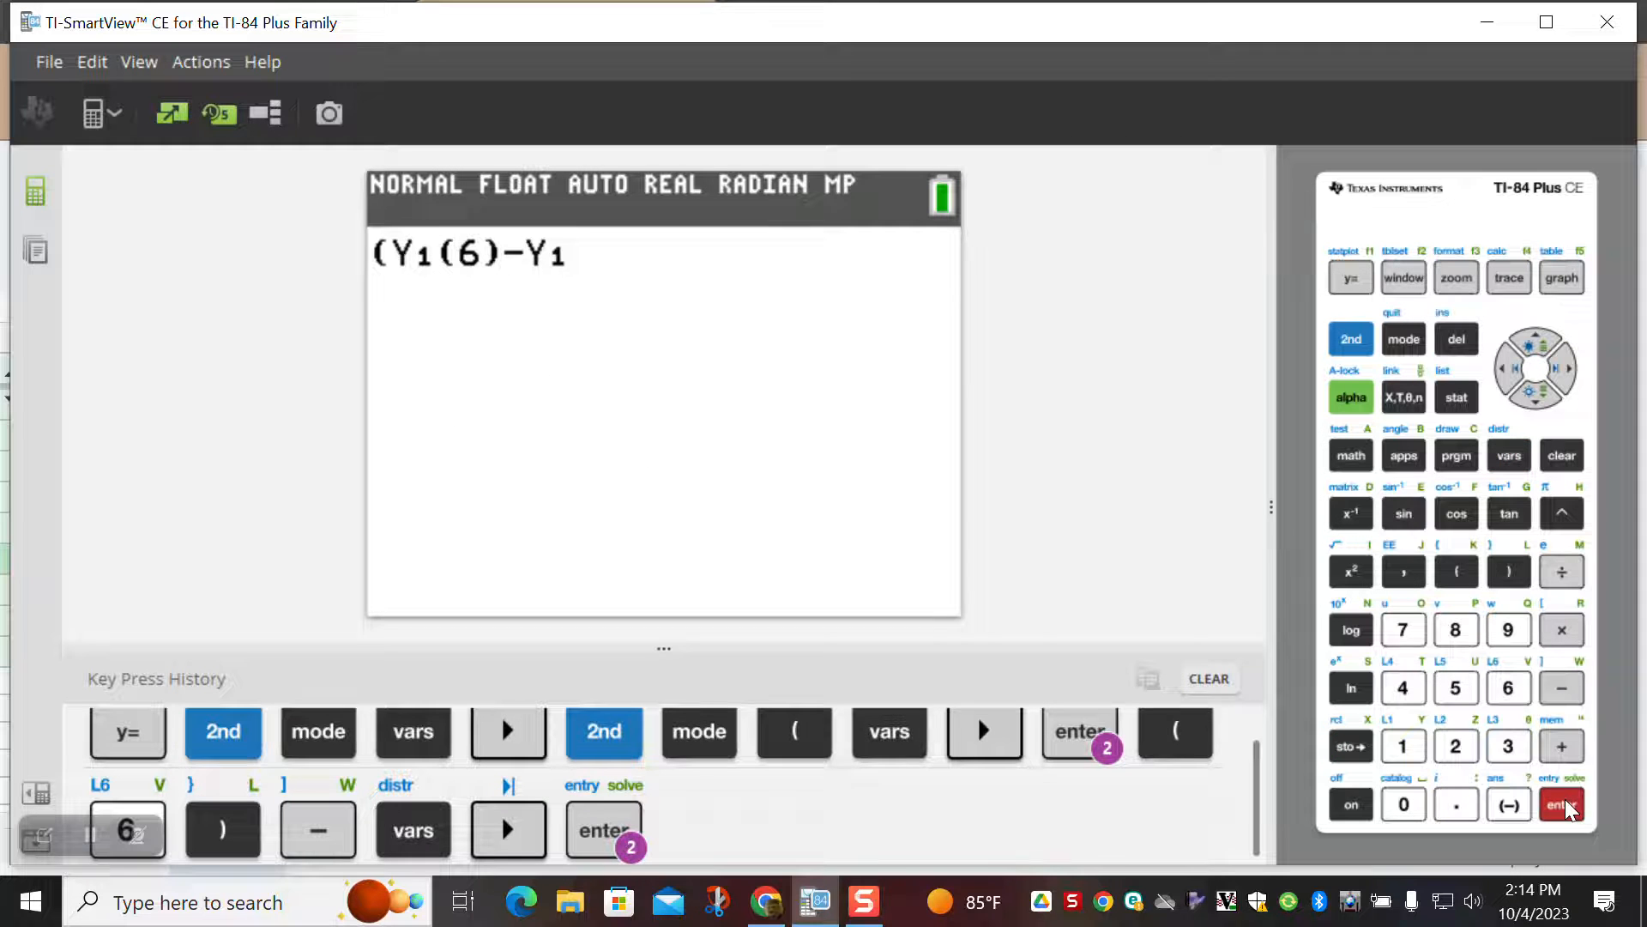
left_click(1404, 687)
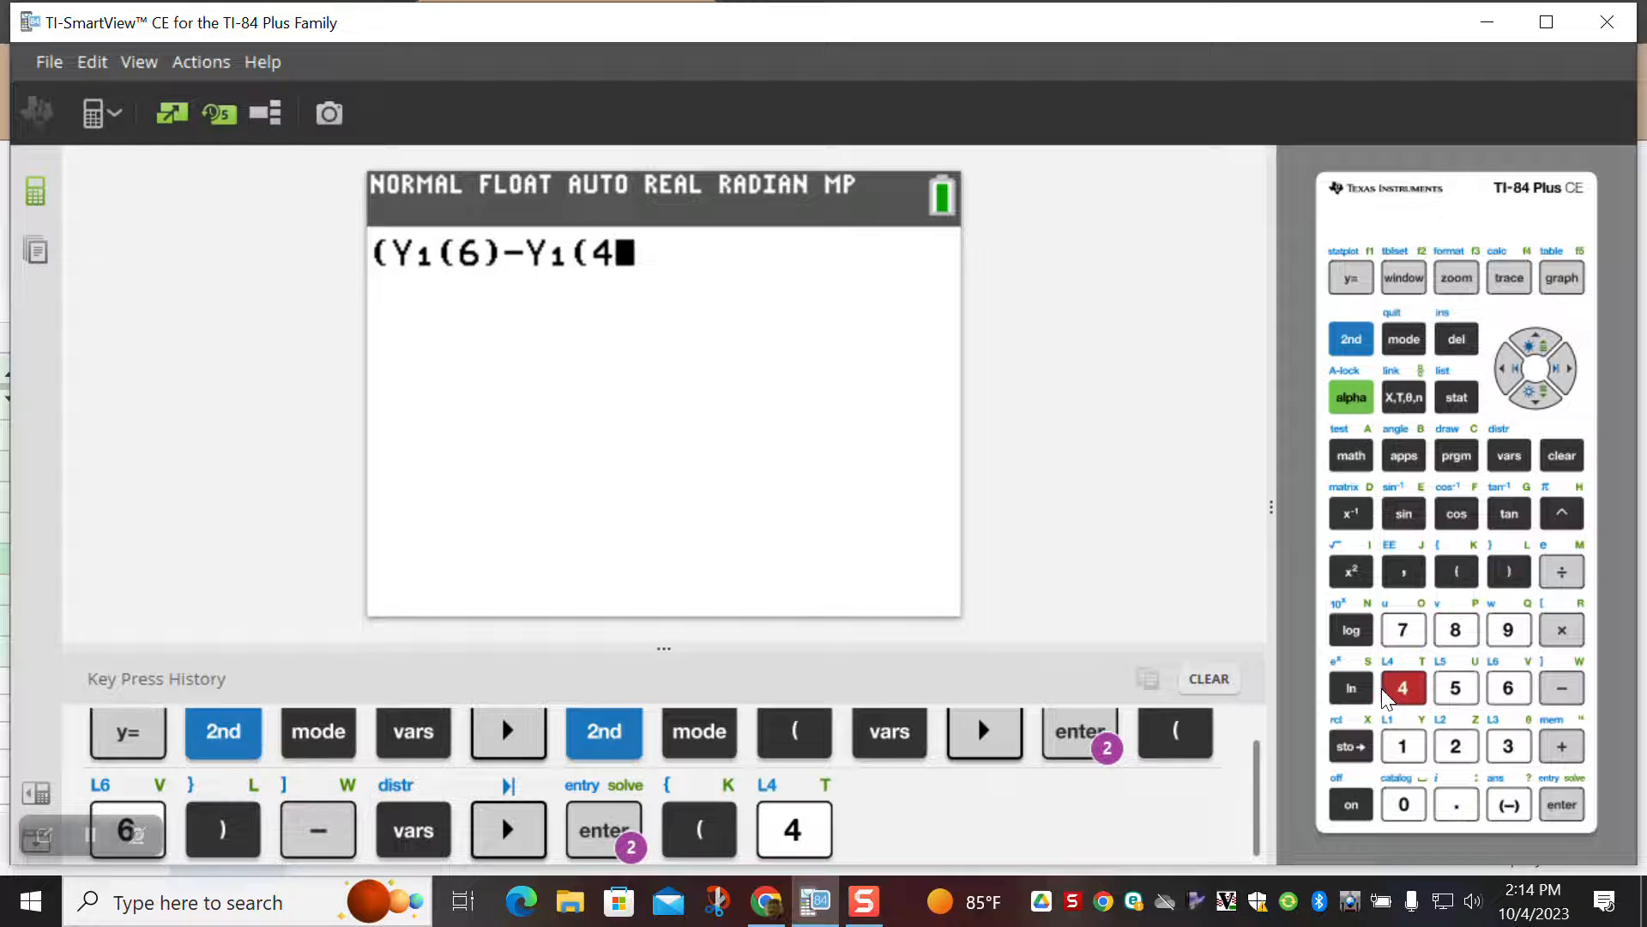
left_click(1508, 570)
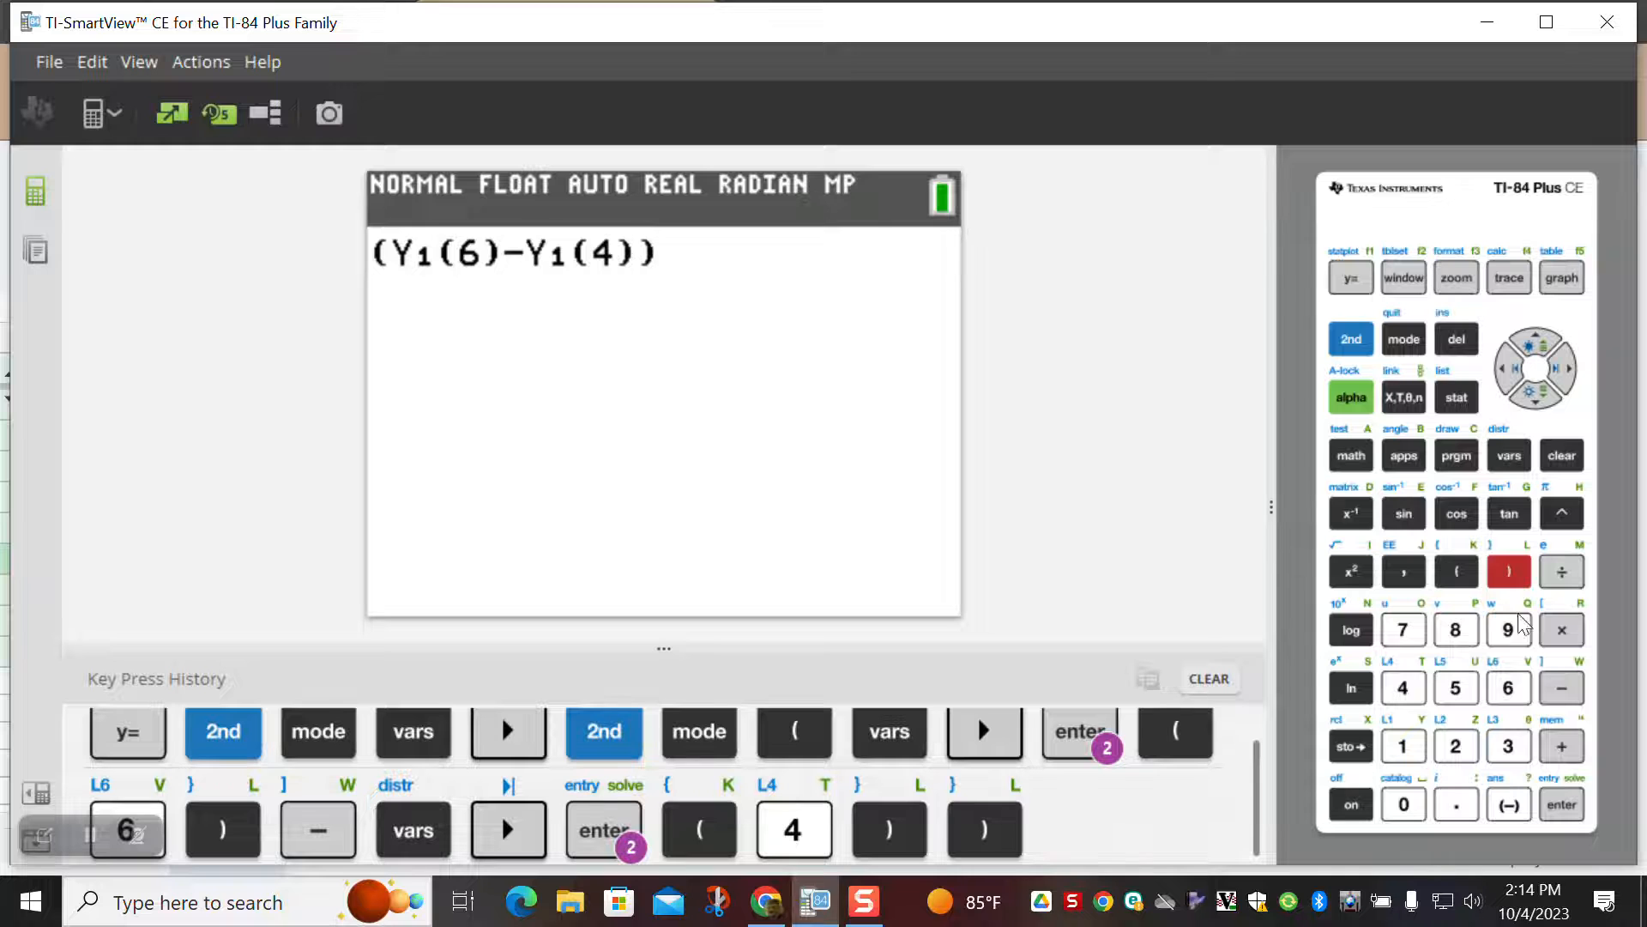
left_click(1562, 569)
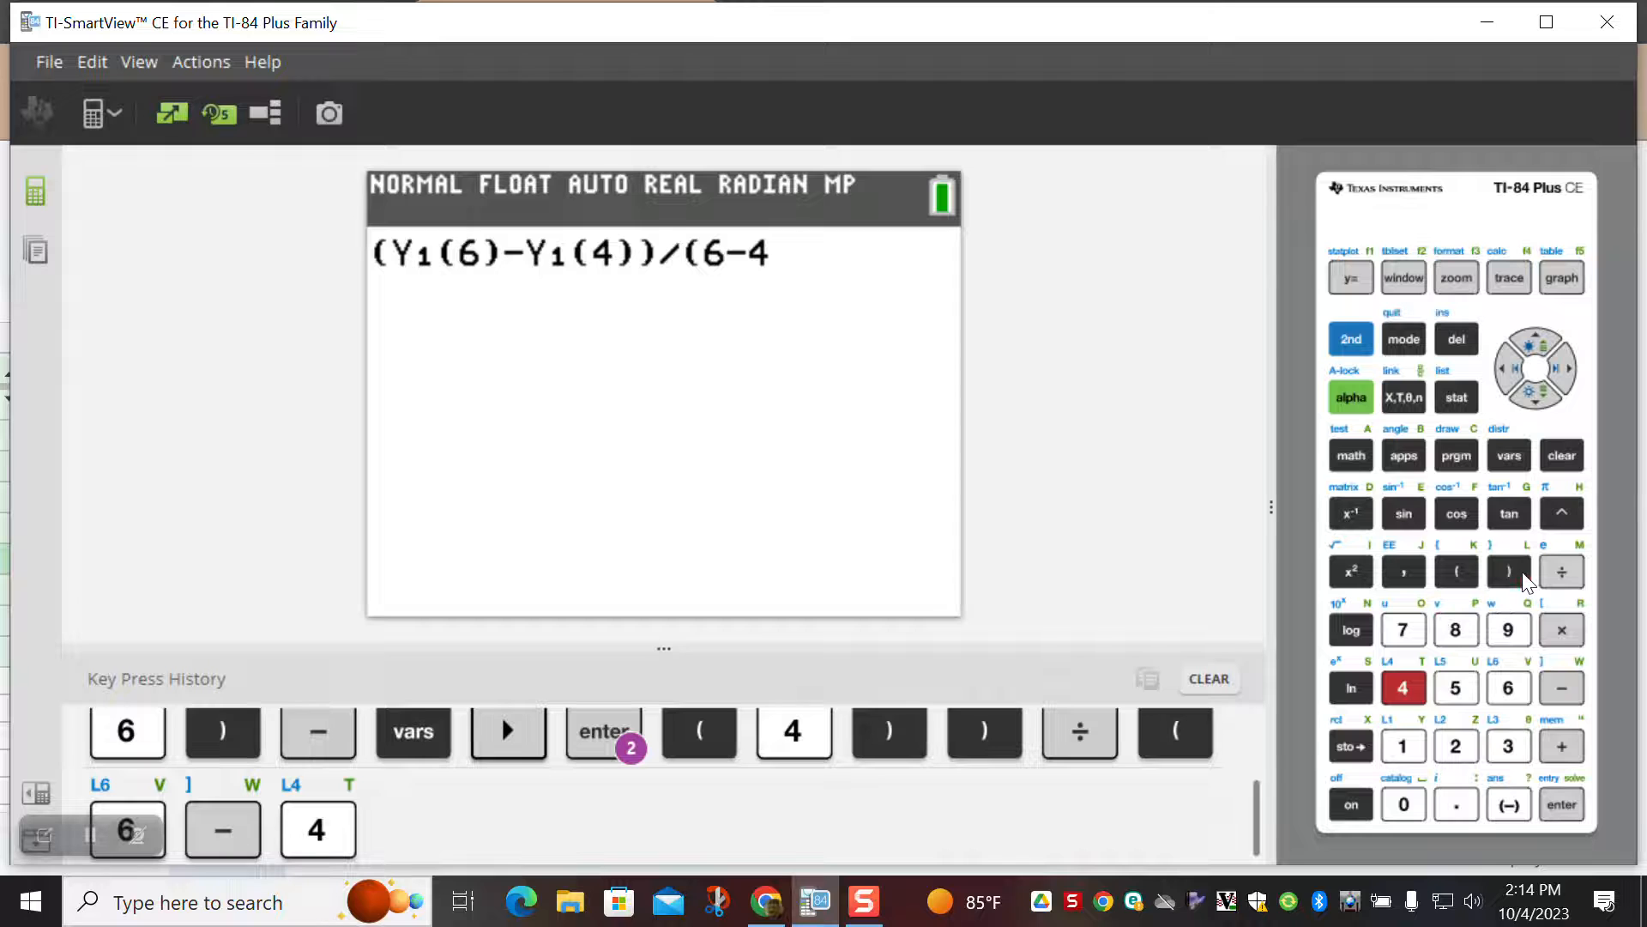
- Complete the denominator so the expression reads (Y1(6)−Y1(4))/(6−4)
left_click(1508, 570)
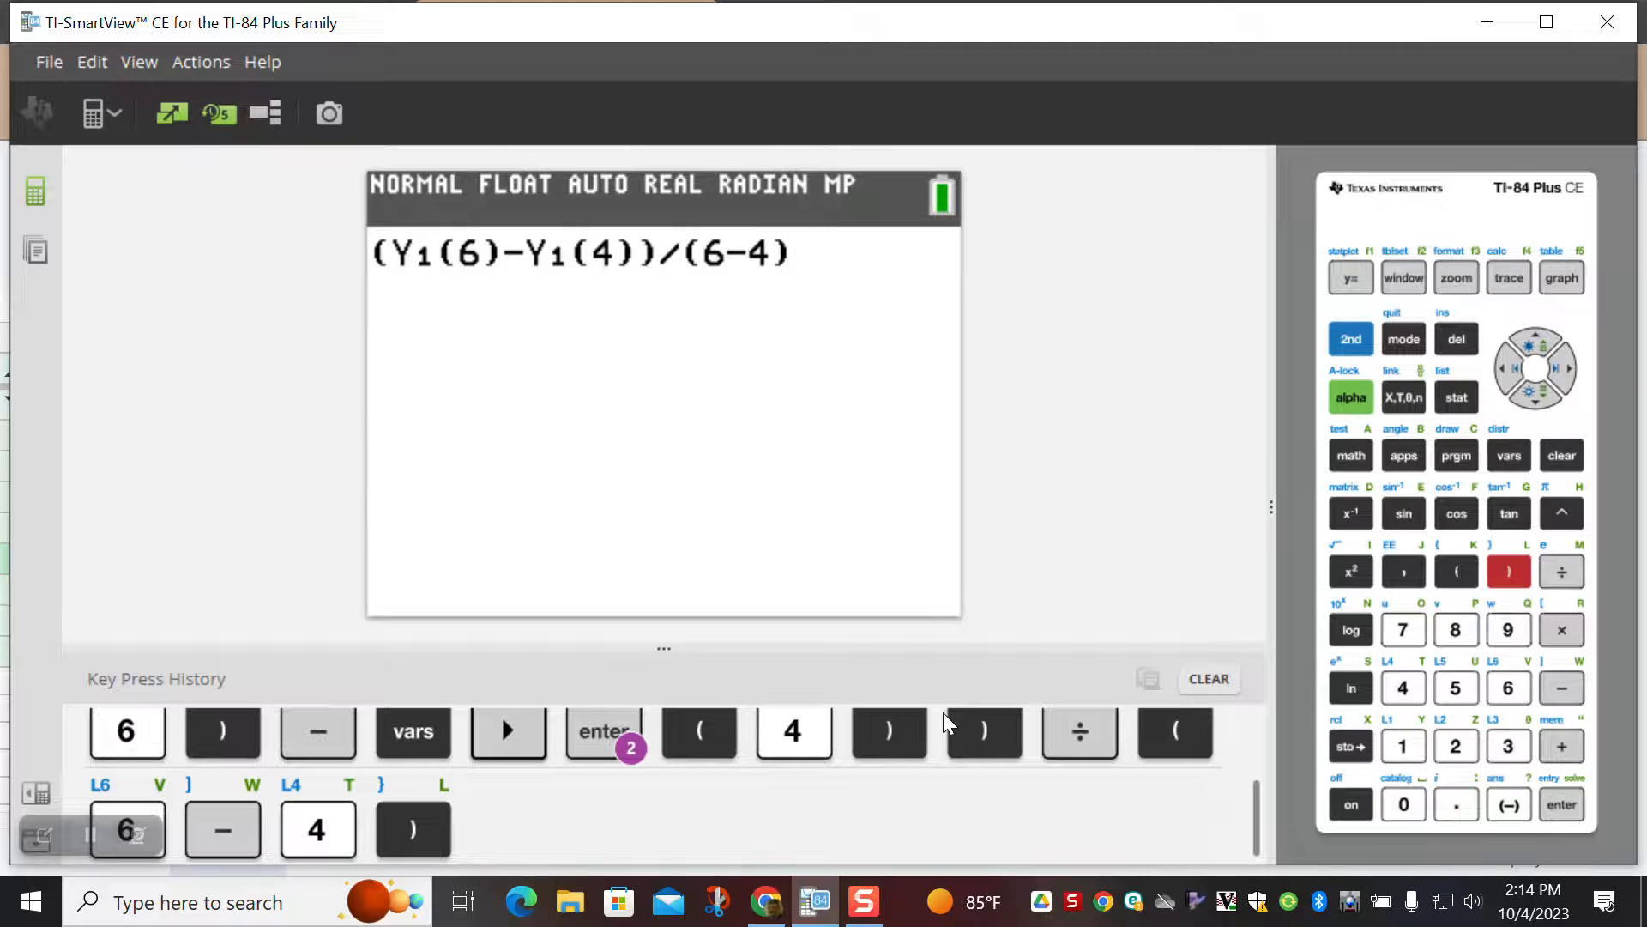
mouse_move(1560, 803)
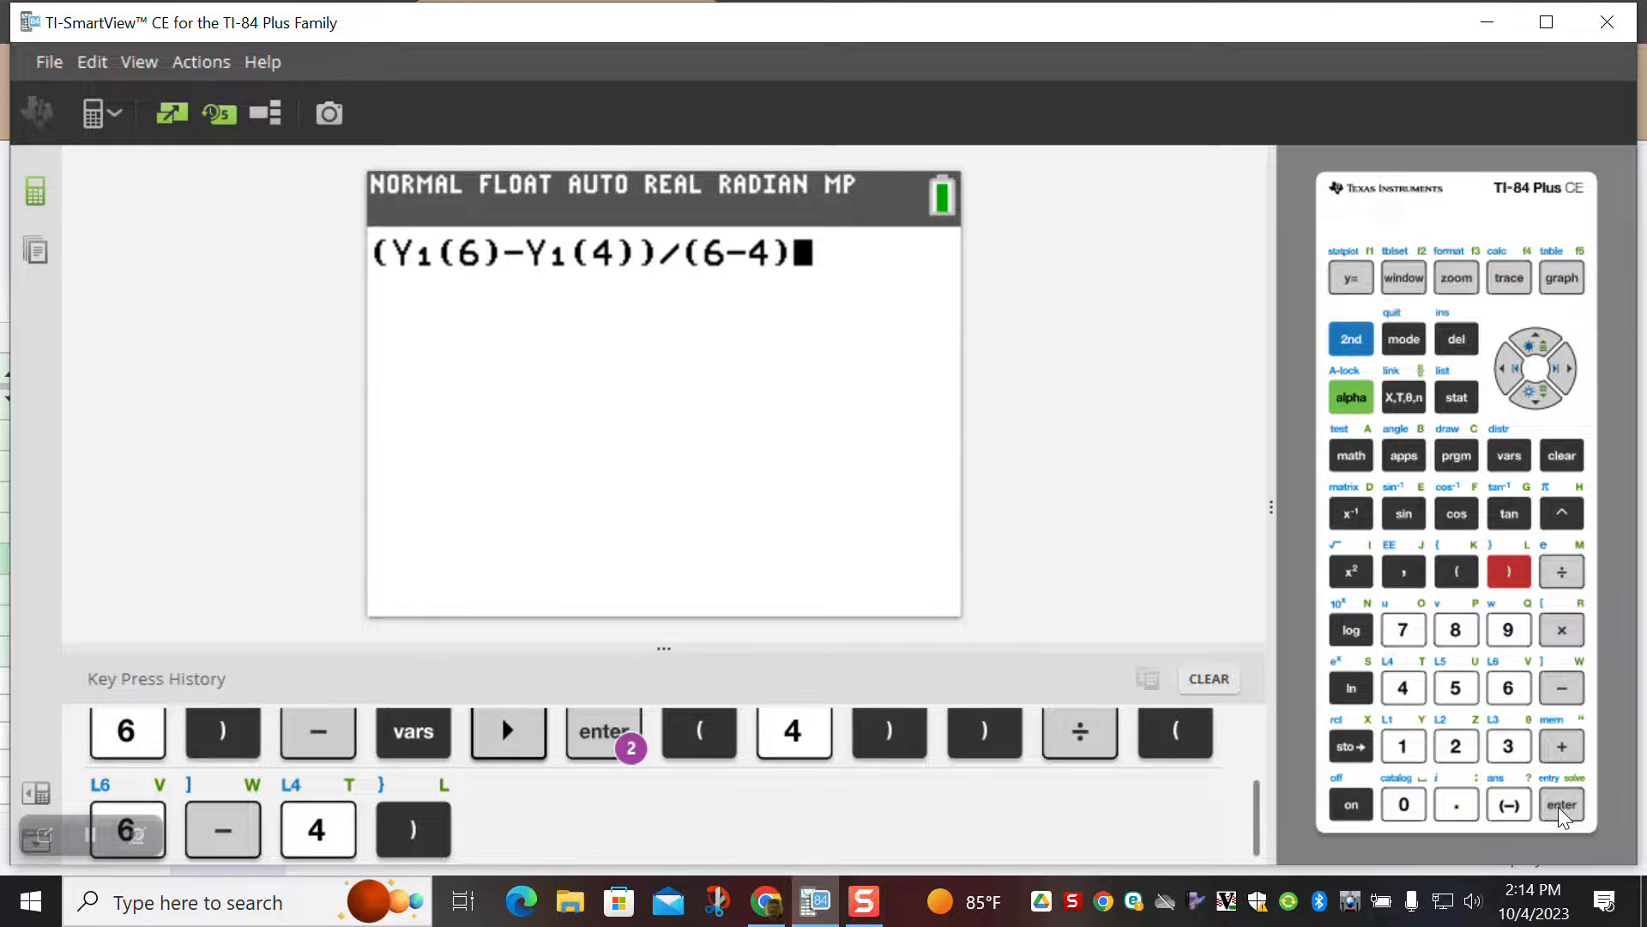
- Evaluate the difference quotient to get −0.1255411255
left_click(1561, 803)
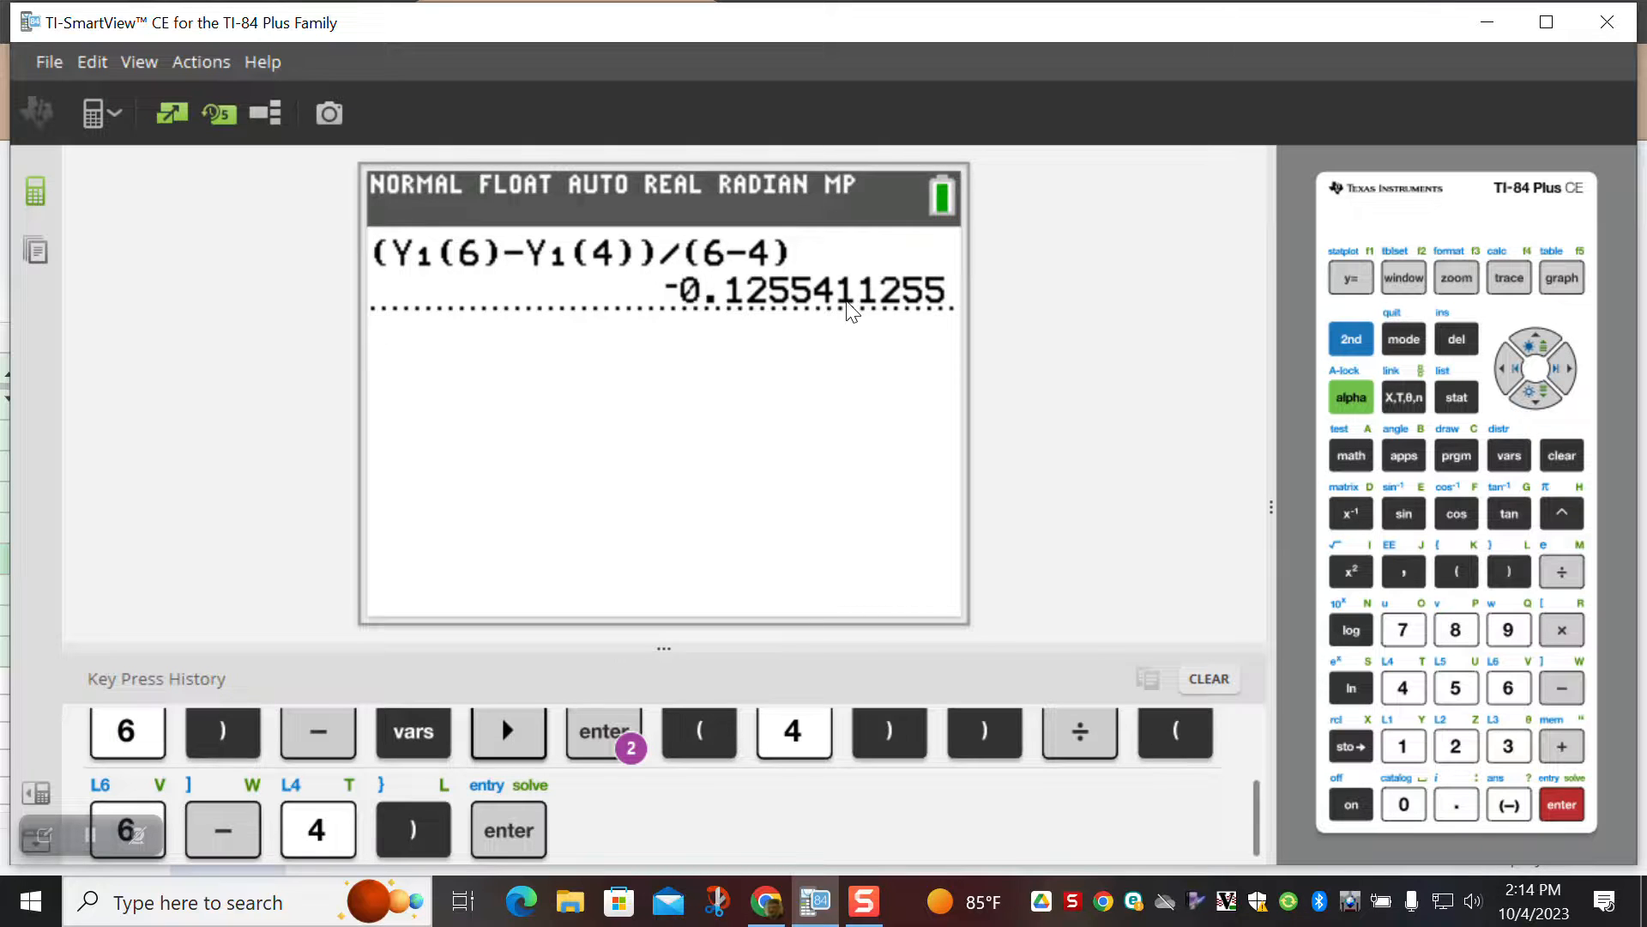
mouse_move(941, 312)
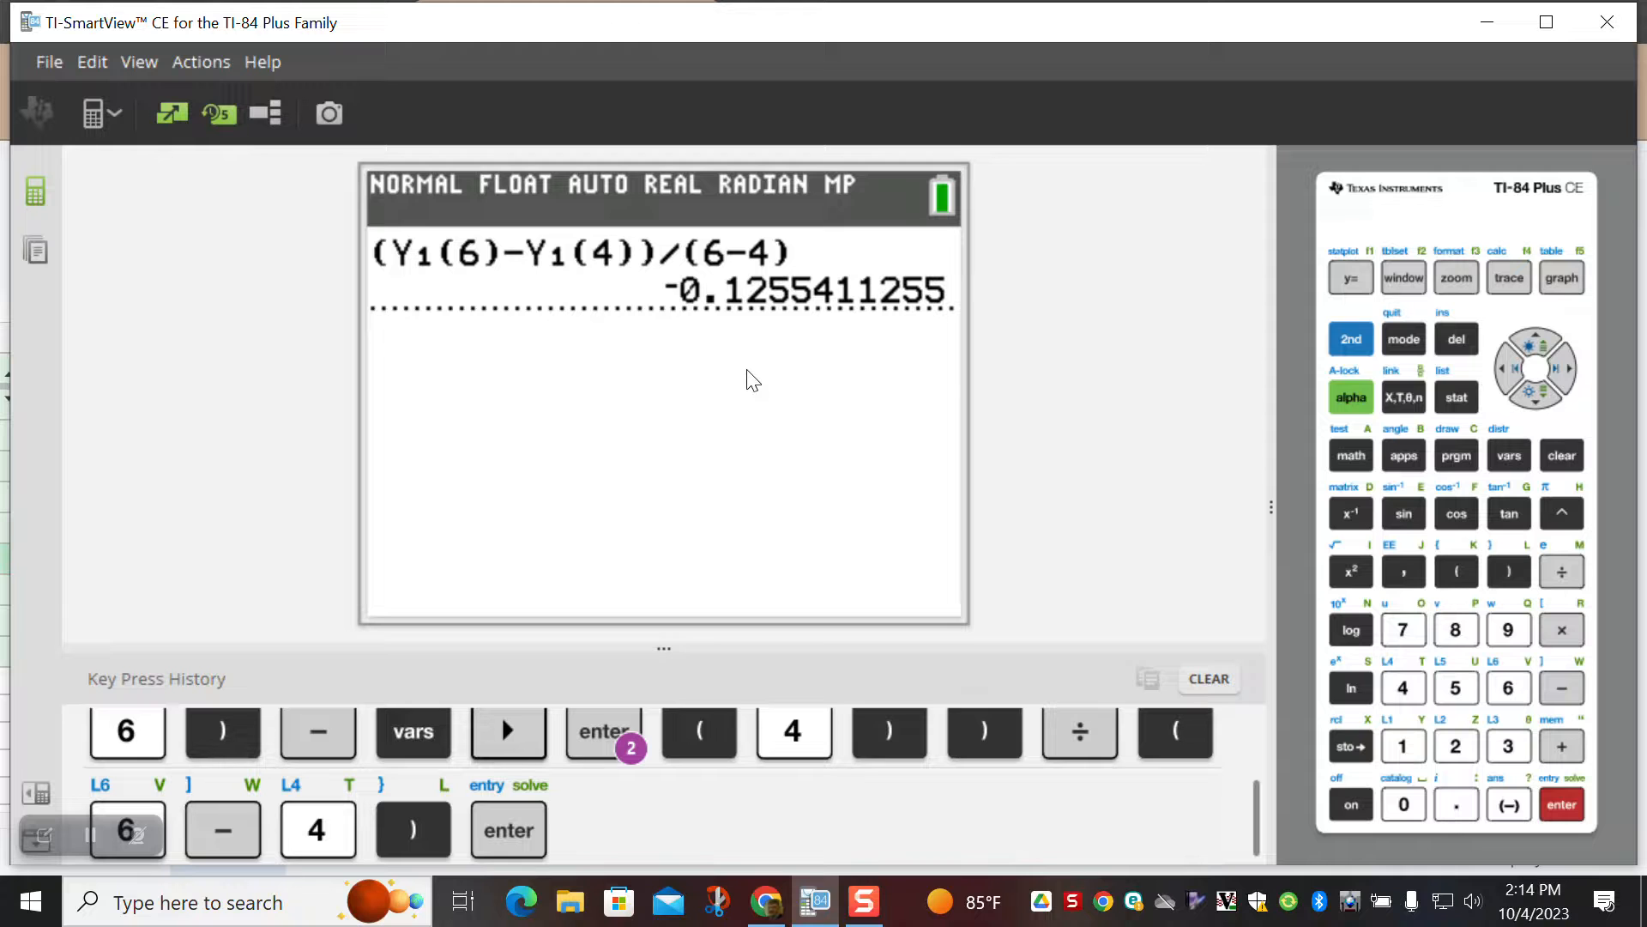
mouse_move(803, 364)
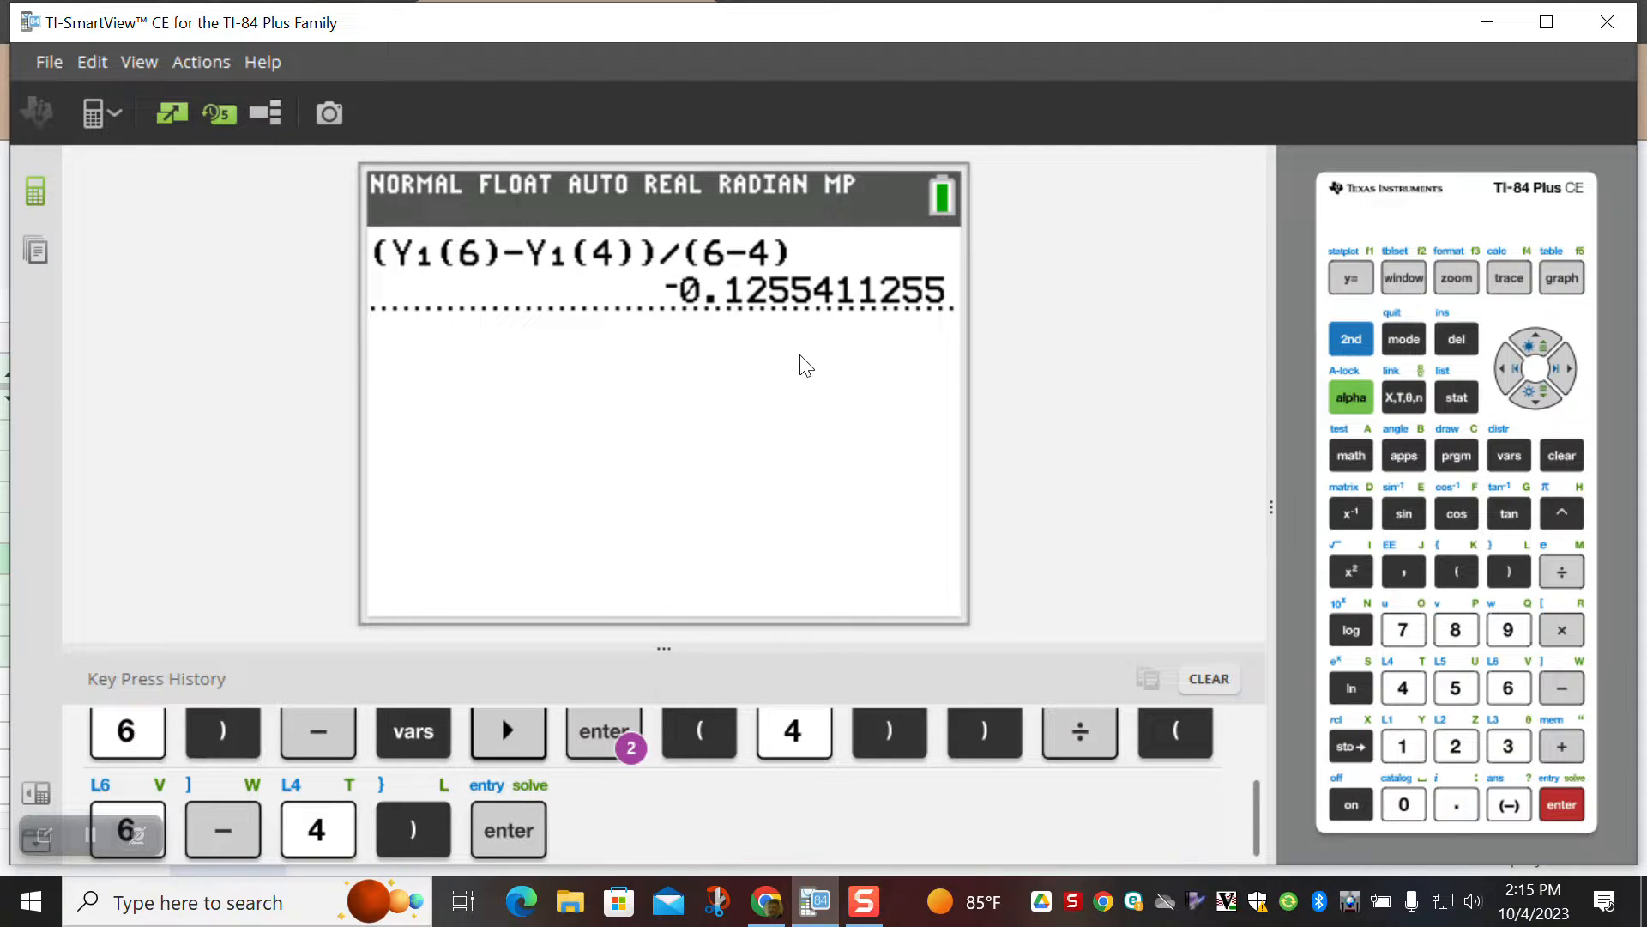
mouse_move(614, 400)
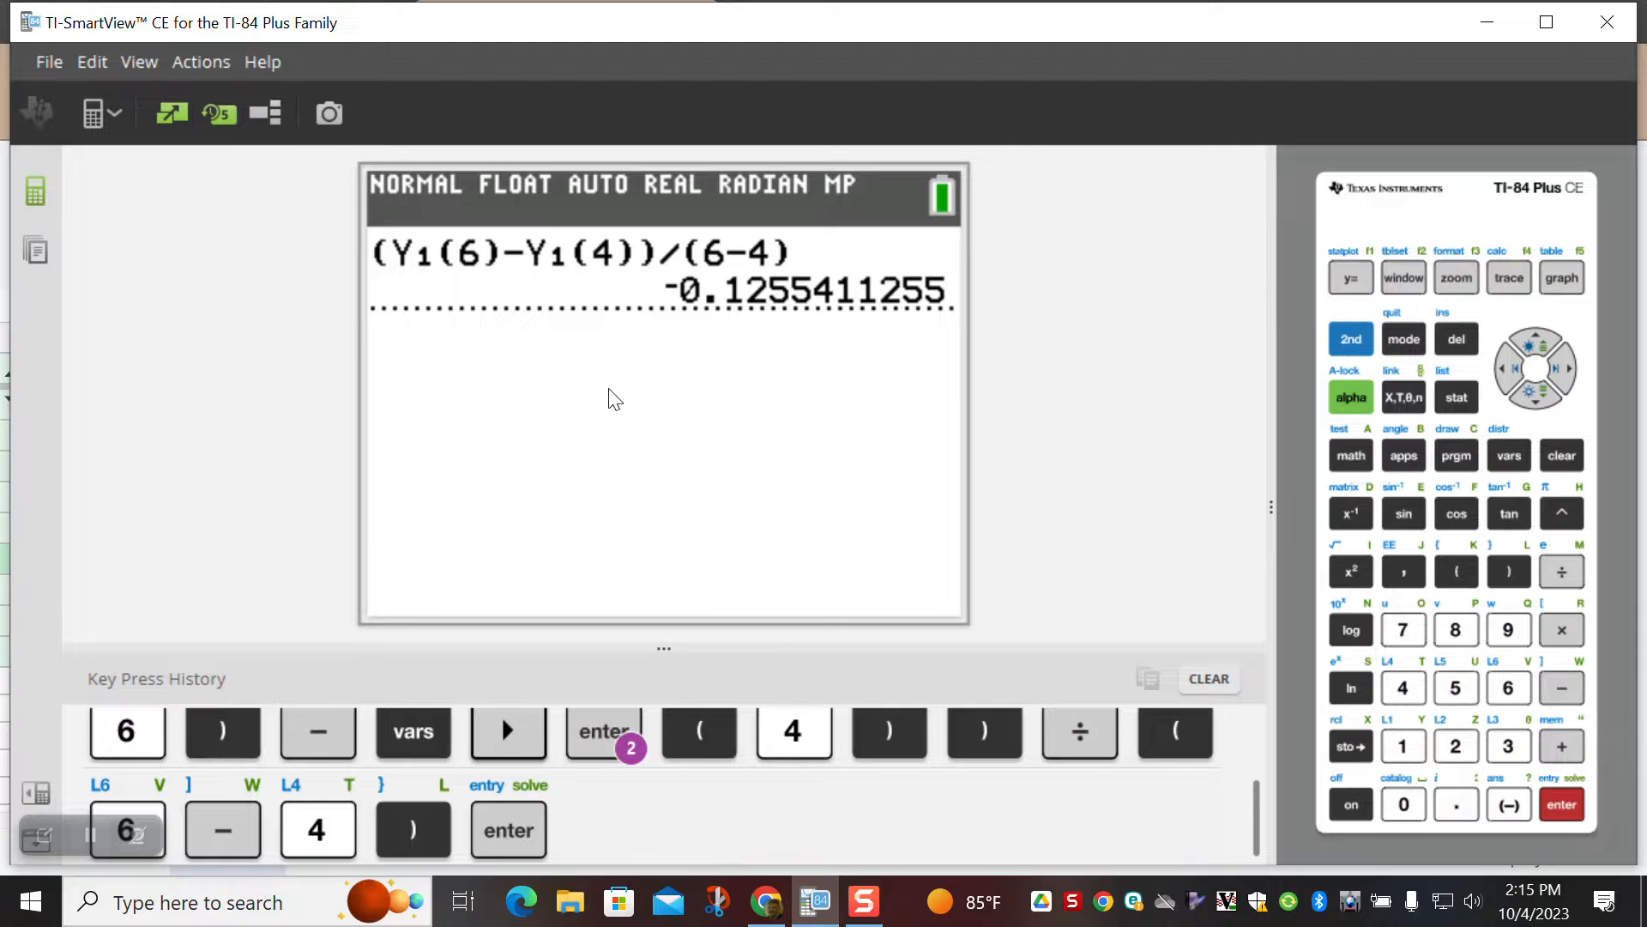
mouse_move(673, 400)
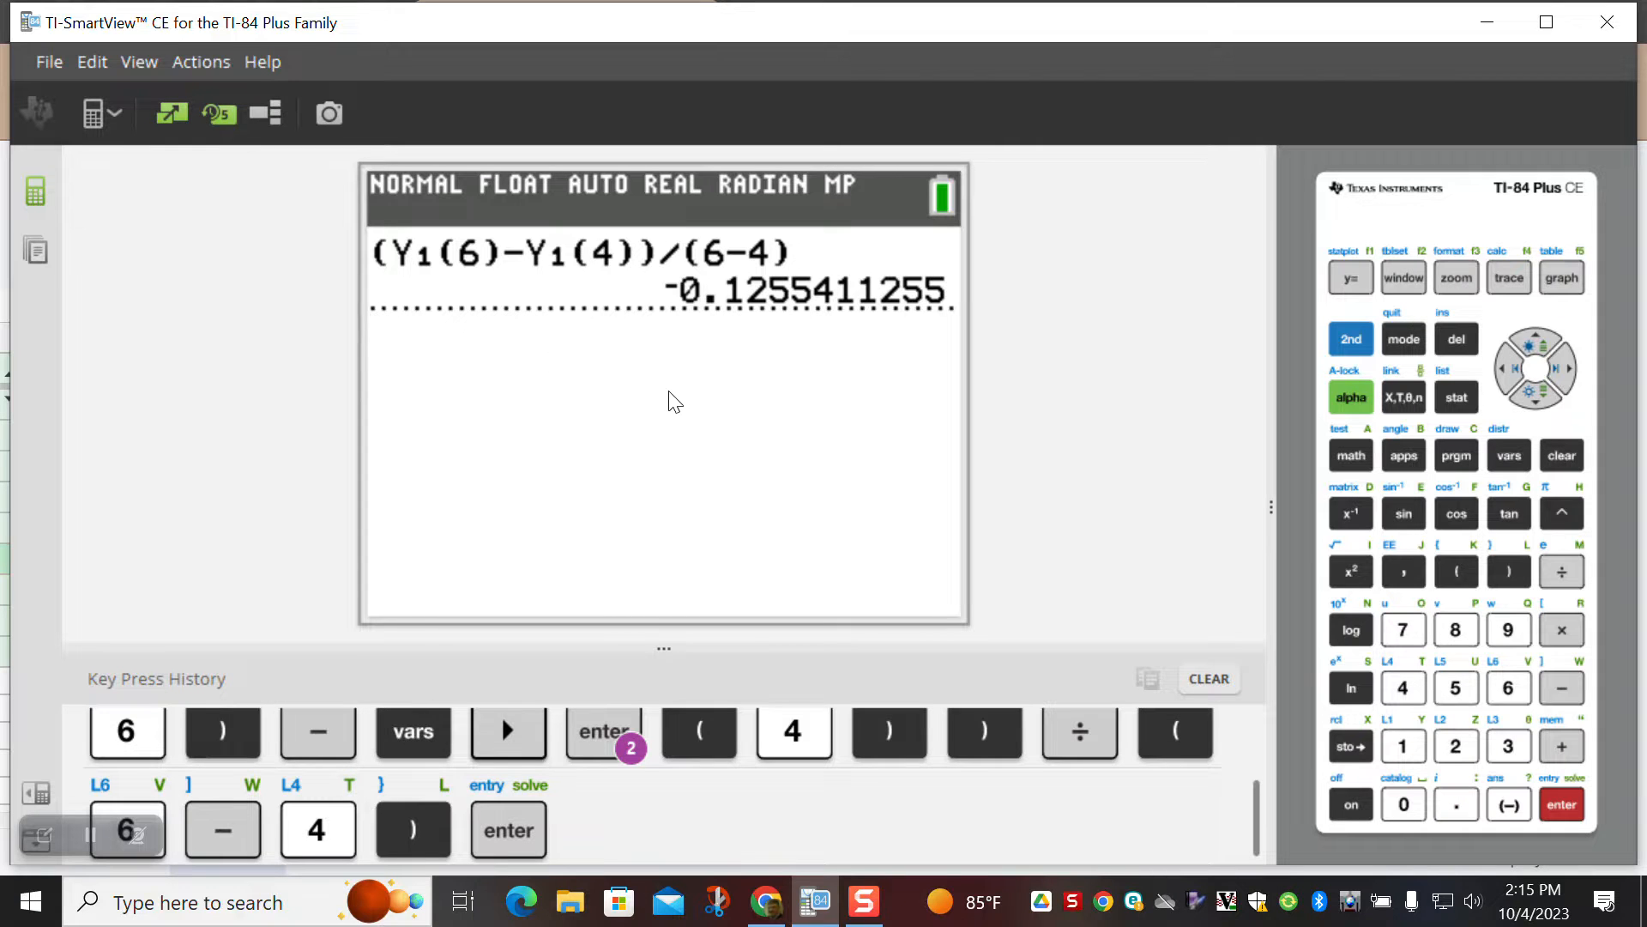
mouse_move(609, 340)
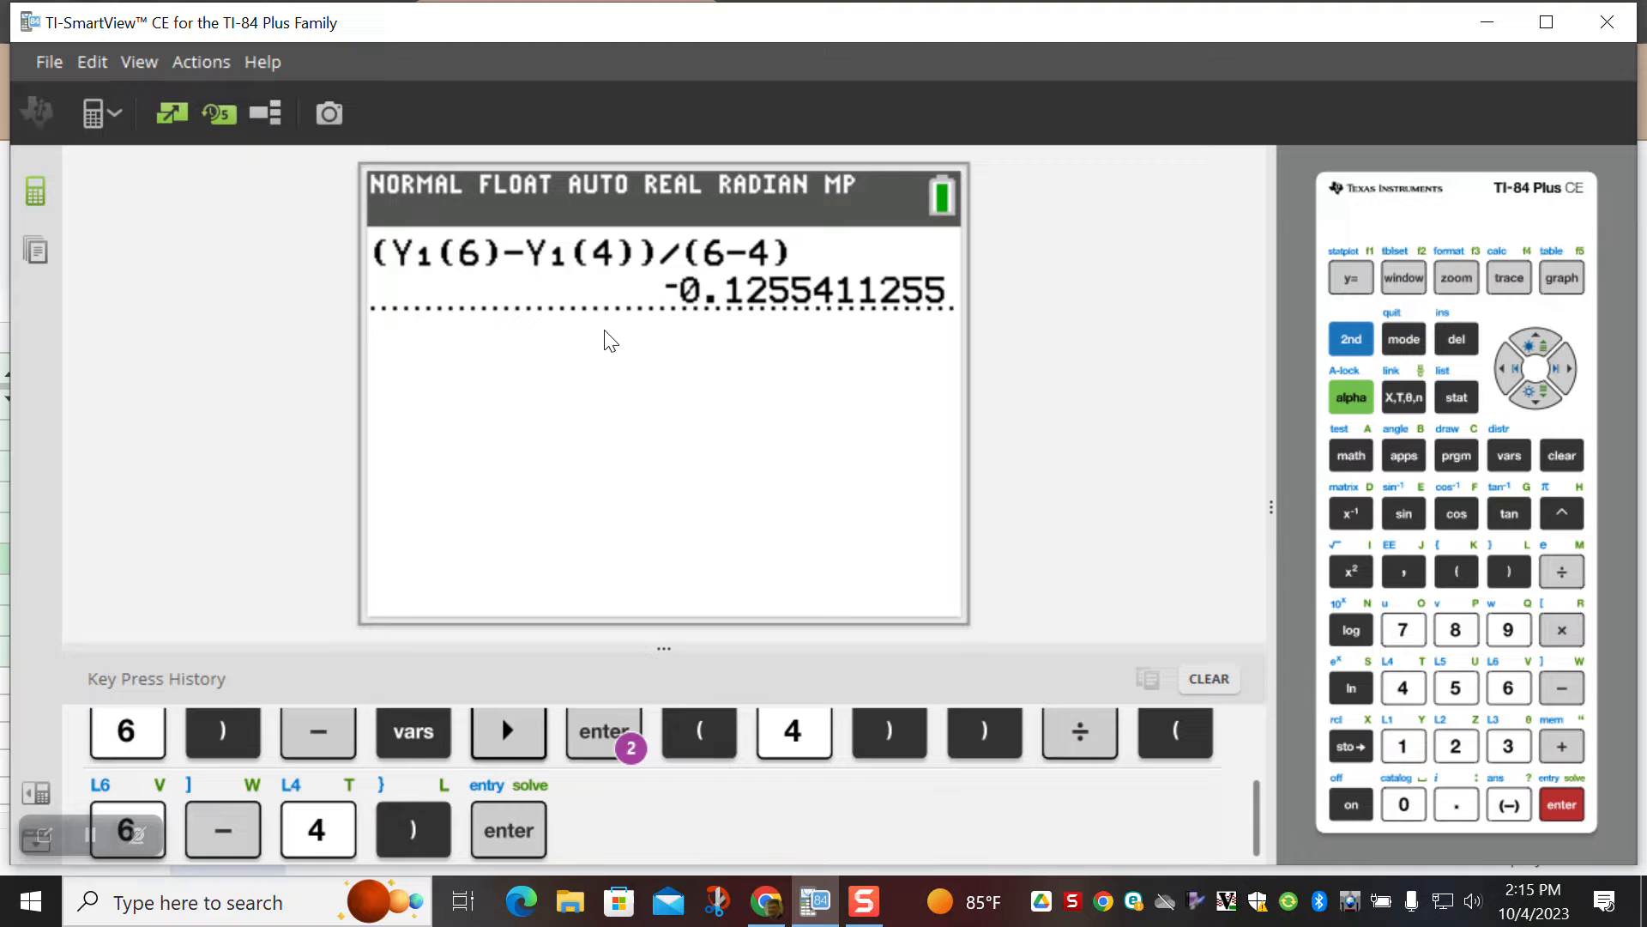
mouse_move(633, 335)
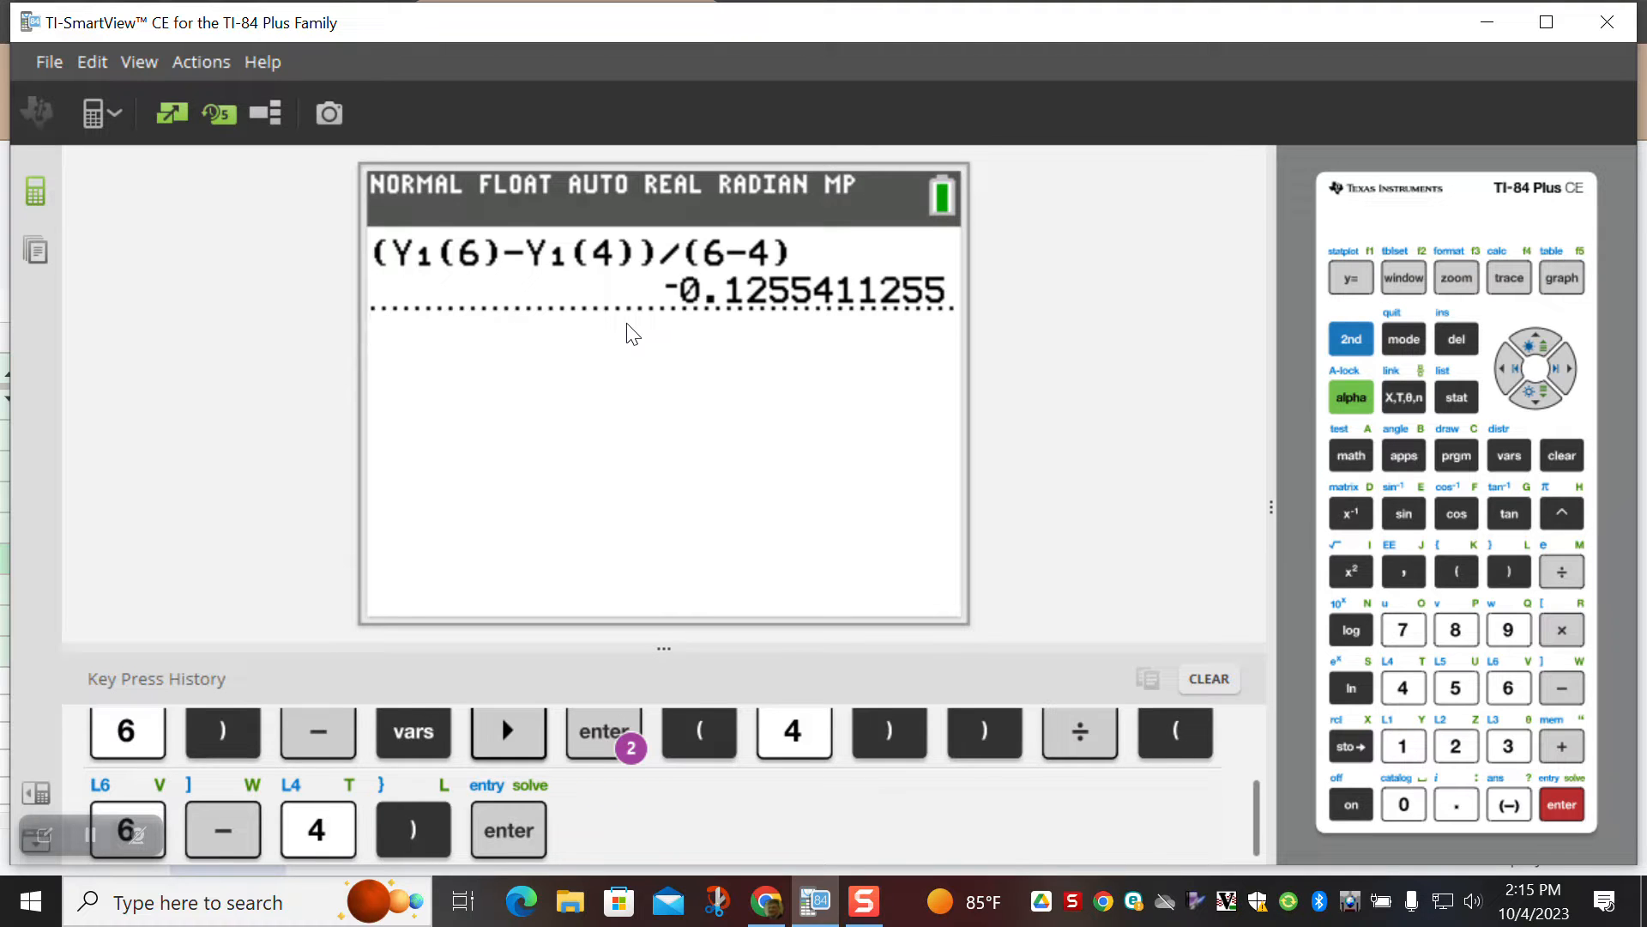
mouse_move(816, 382)
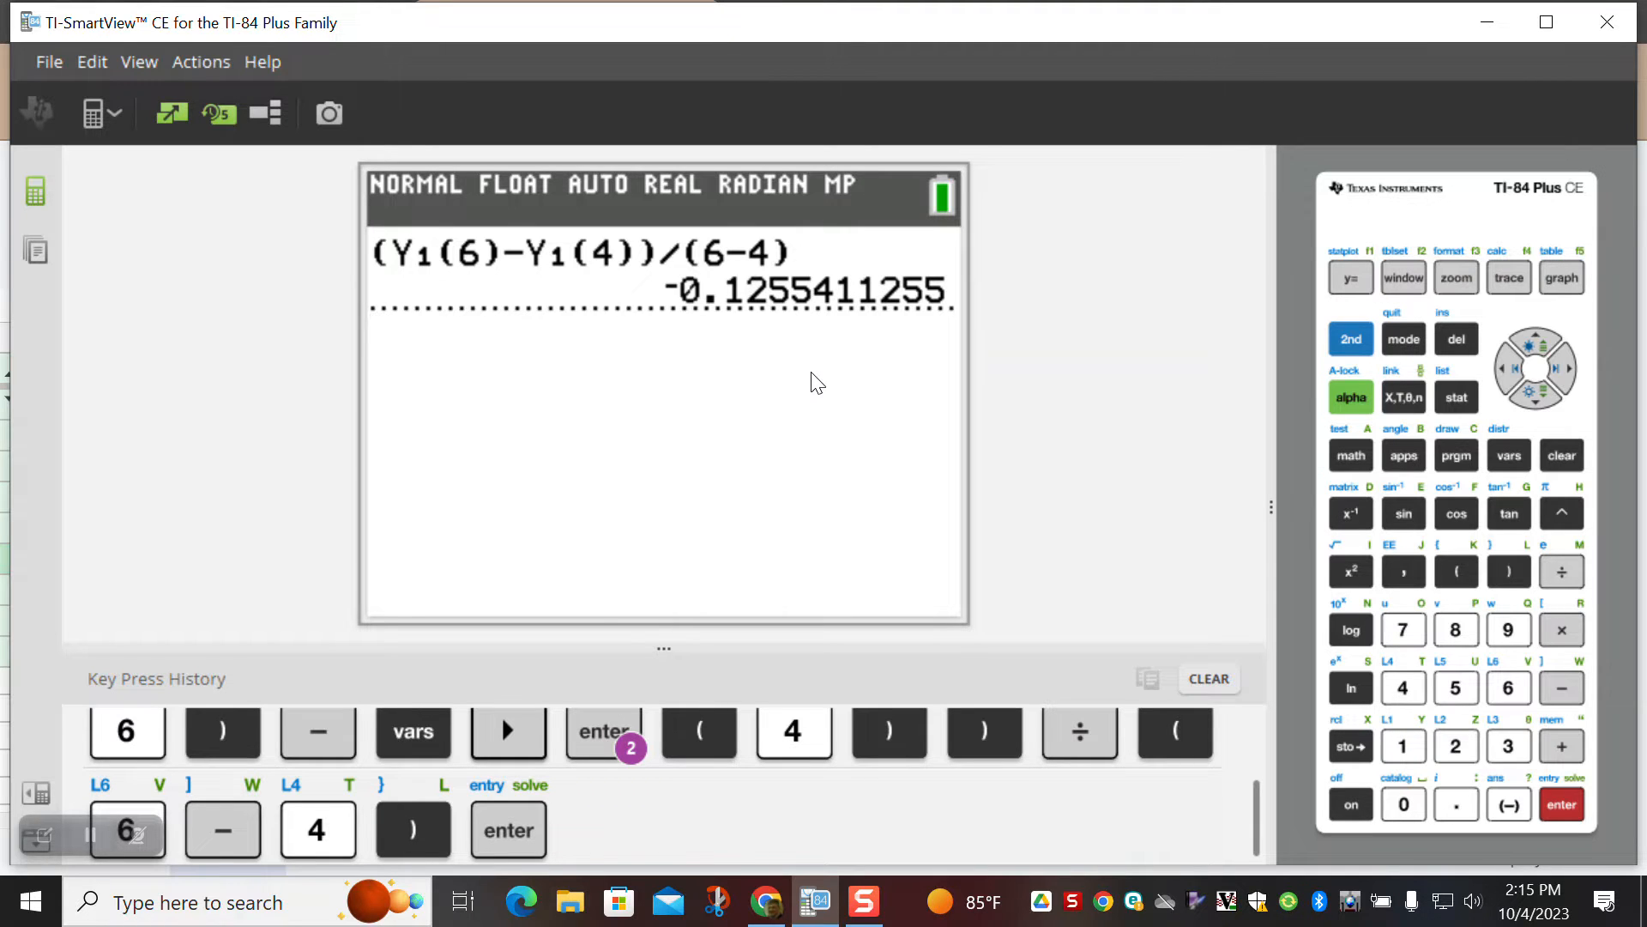